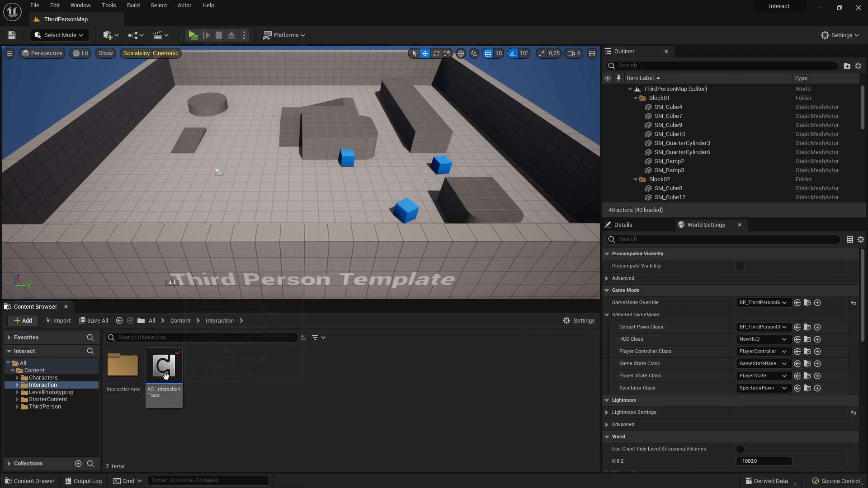
Open AC_InteractionTrace and view its empty TraceInteractionArea function graph
{"action": "double_click", "coordinate": [163, 365]}
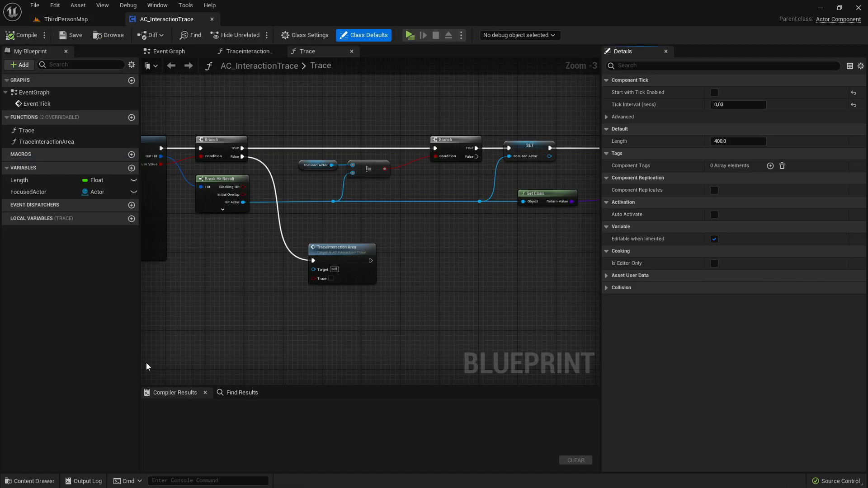
{"action": "scroll", "scroll_direction": "down", "scroll_amount": 3}
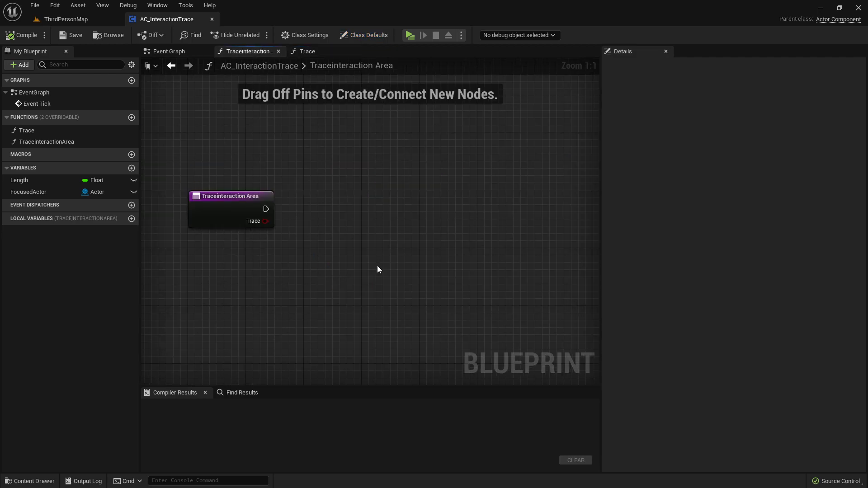
Add a Branch after the TraceInteractionArea entry and chain a second Branch off its True output
{"action": "scroll", "scroll_direction": "down", "scroll_amount": 3}
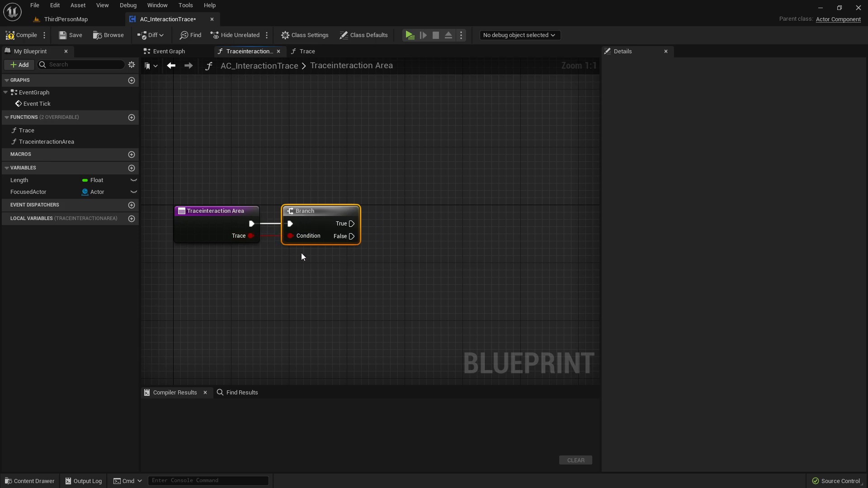
{"action": "scroll", "scroll_direction": "down", "scroll_amount": 3}
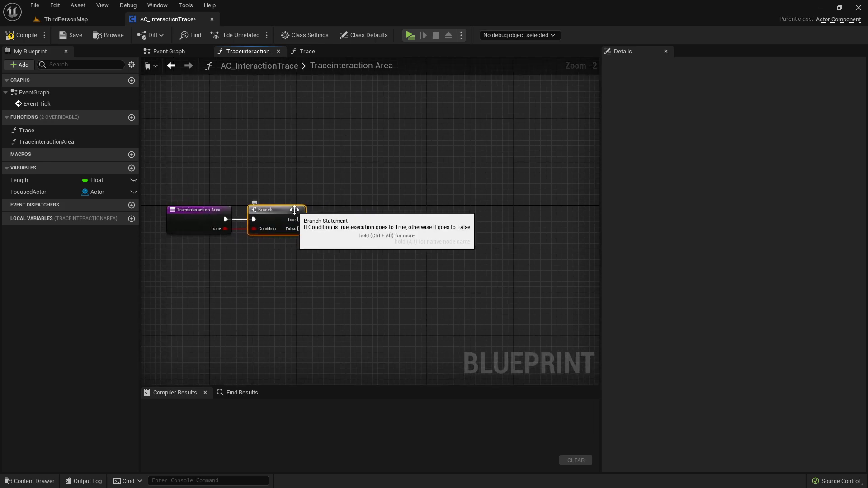
{"action": "left_click", "coordinate": [198, 217]}
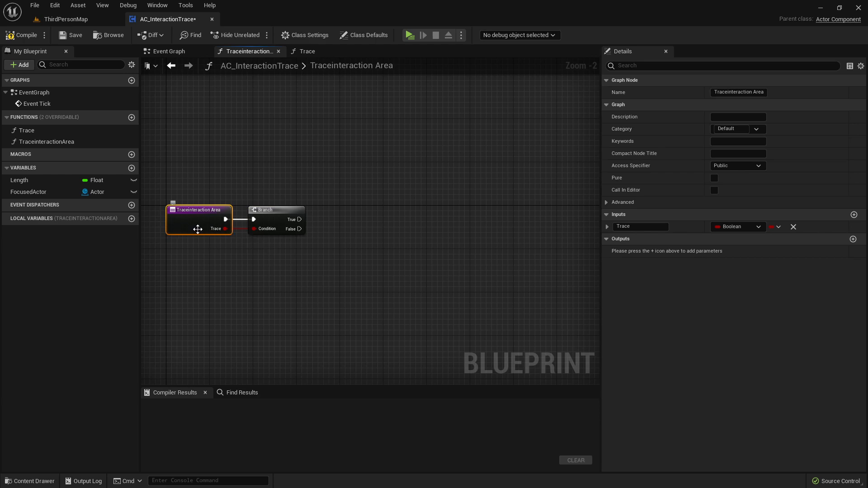
{"action": "left_click_drag", "start_coordinate": [299, 219], "coordinate": [357, 165]}
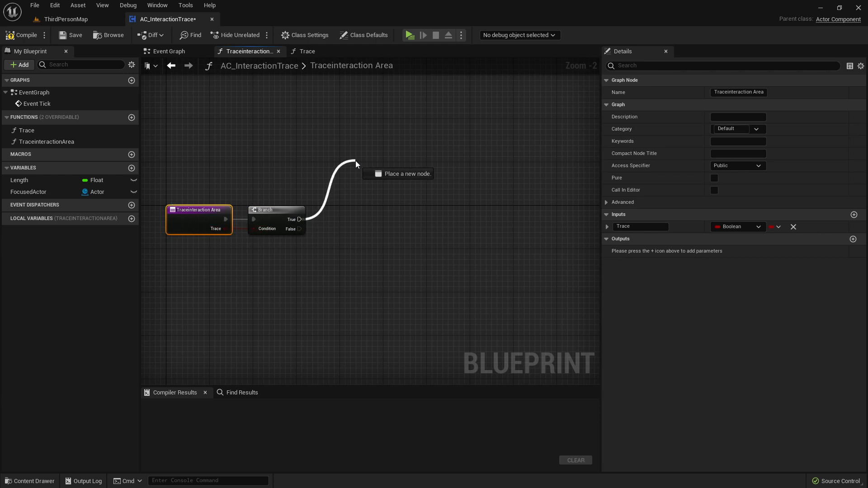
{"action": "left_click", "coordinate": [356, 163]}
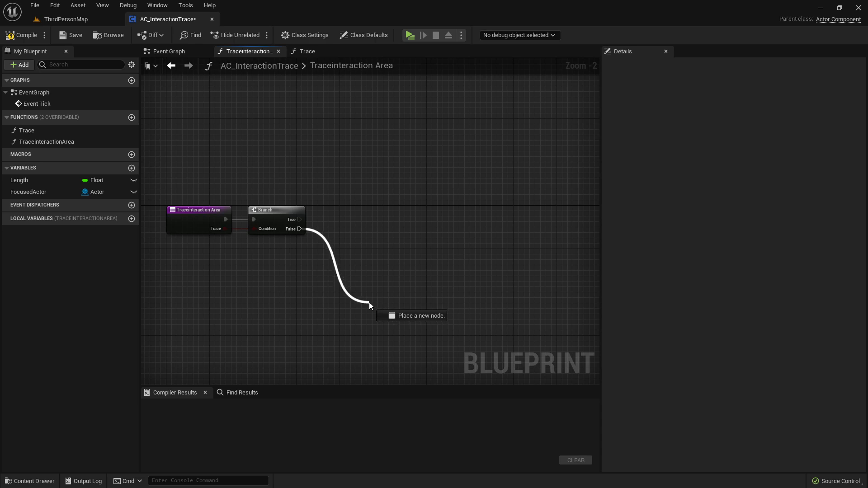
{"action": "left_click_drag", "start_coordinate": [370, 305], "coordinate": [340, 284]}
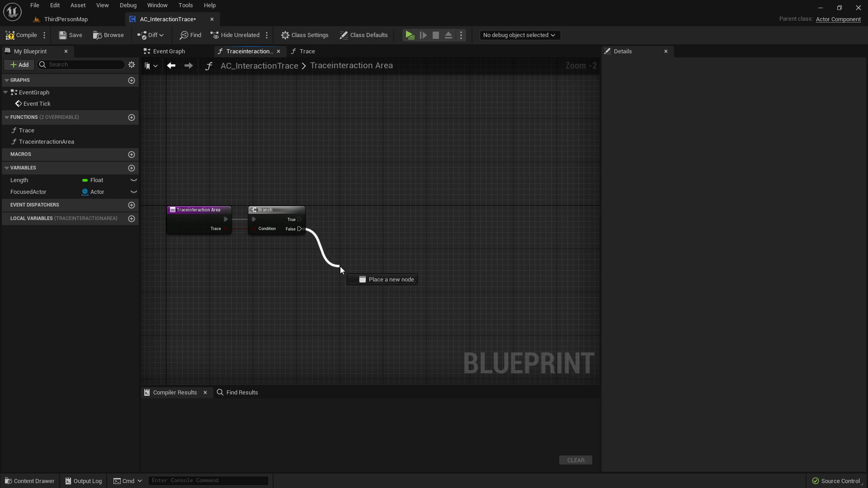
{"action": "left_click", "coordinate": [341, 270]}
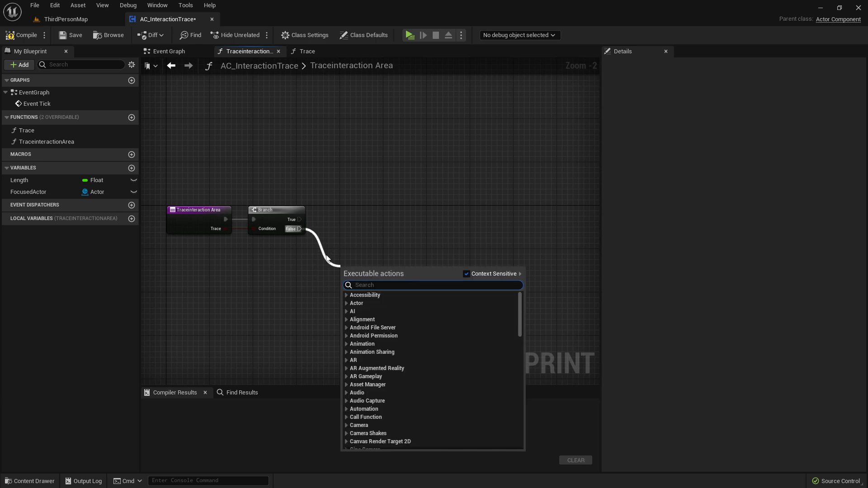
{"action": "mouse_move", "coordinate": [286, 256]}
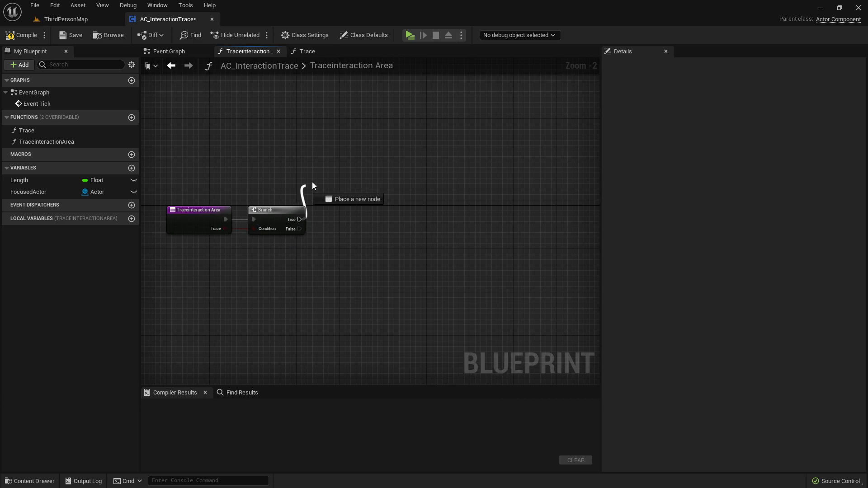
{"action": "type", "text": "bra"}
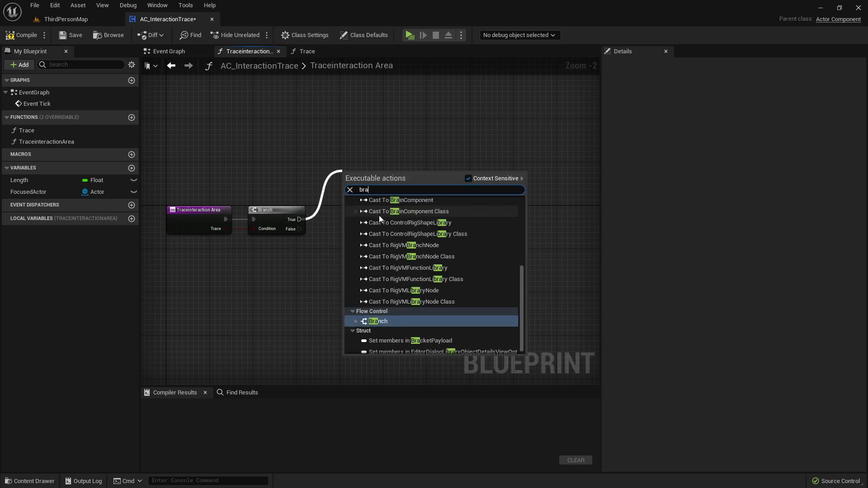
{"action": "left_click", "coordinate": [377, 321]}
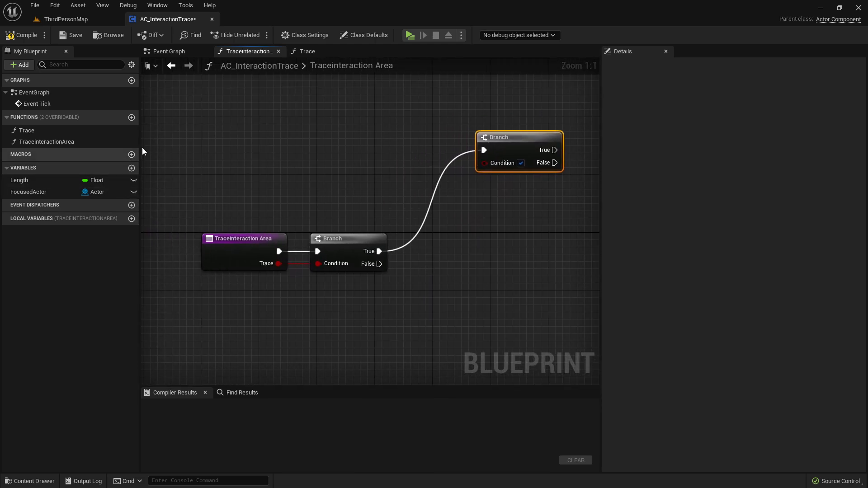
{"action": "mouse_move", "coordinate": [132, 167]}
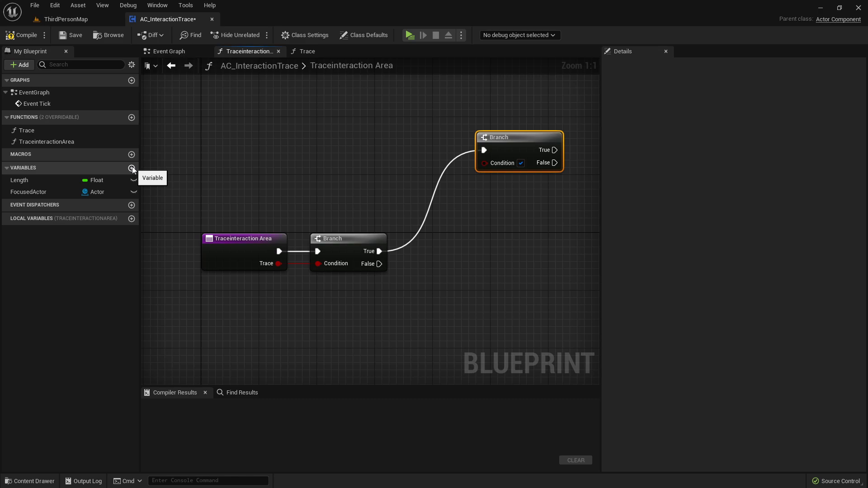
Create IsTracingInteractionArea driving the second Branch, plus FocusedInteractionArea of type BP Interaction Area
{"action": "left_click", "coordinate": [132, 168]}
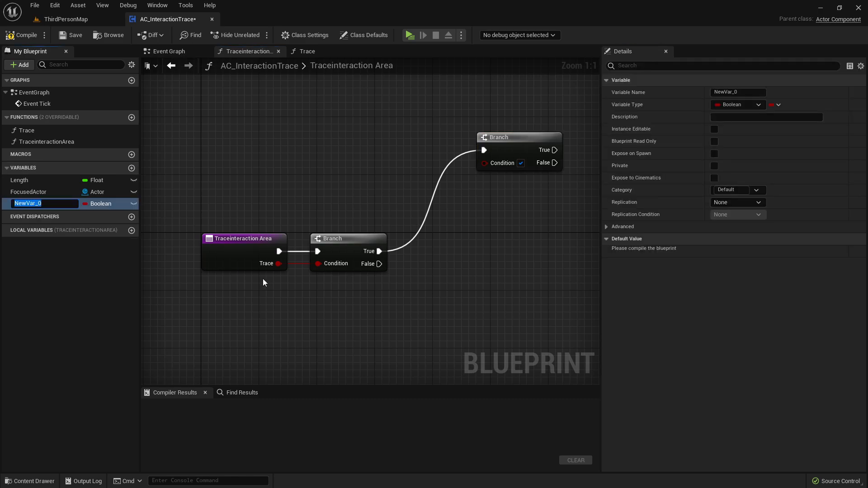
{"action": "type", "text": "IsTracingInteractionArea"}
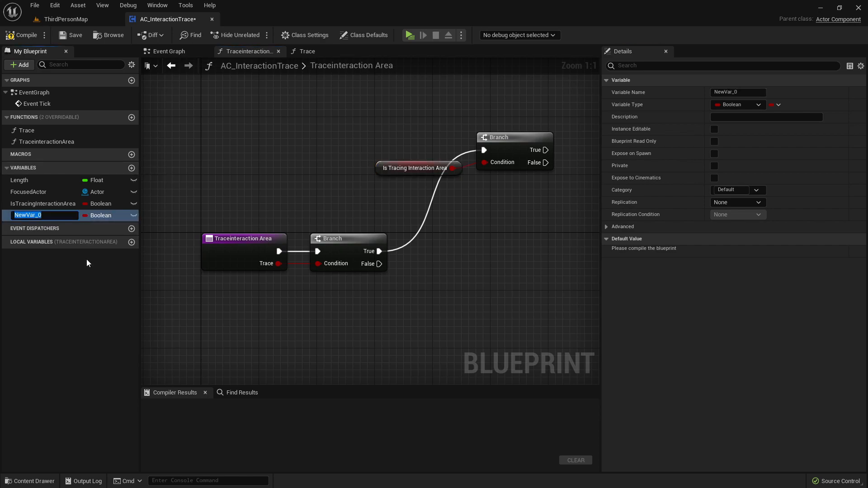
{"action": "type", "text": "FocusedInteractionArea"}
{"action": "type", "text": "BP_"}
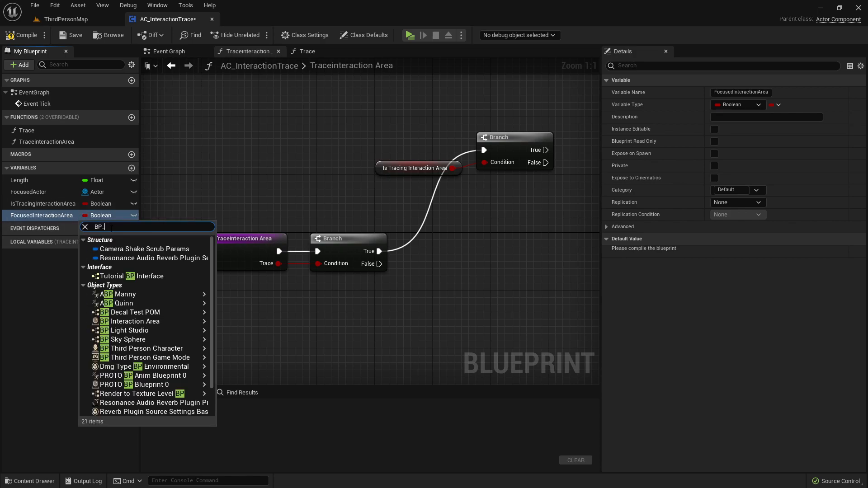
{"action": "type", "text": "INterac"}
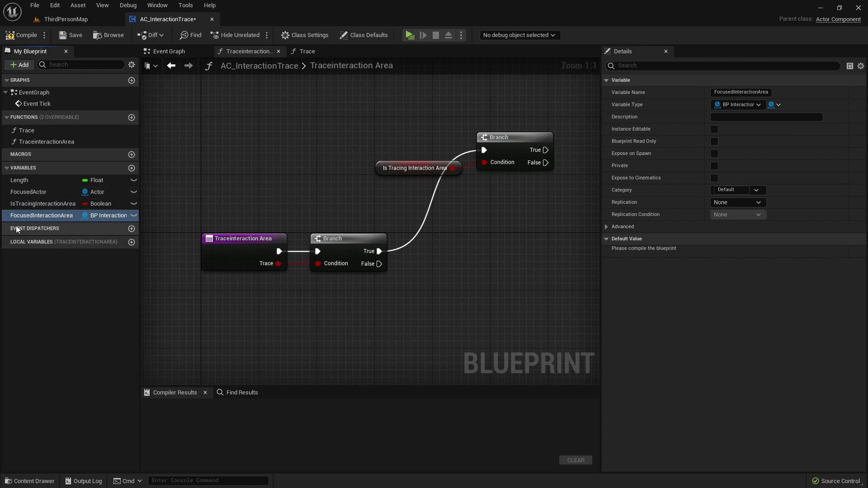
{"action": "mouse_move", "coordinate": [41, 215]}
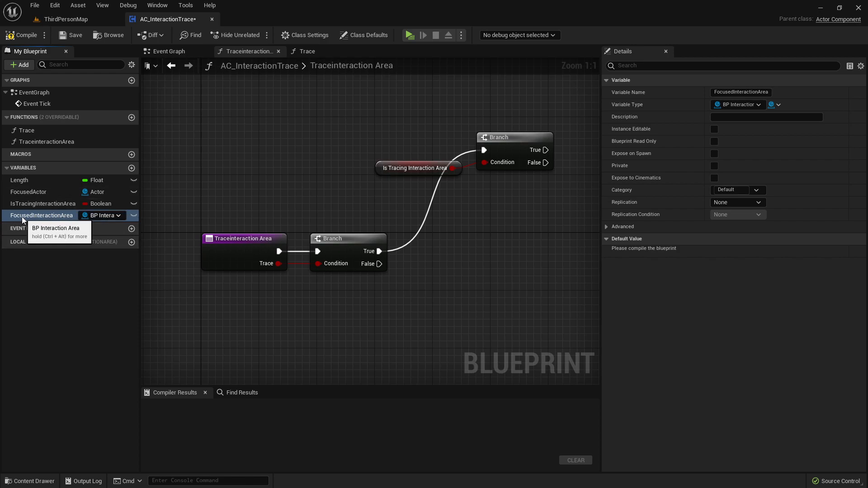
{"action": "mouse_move", "coordinate": [57, 191]}
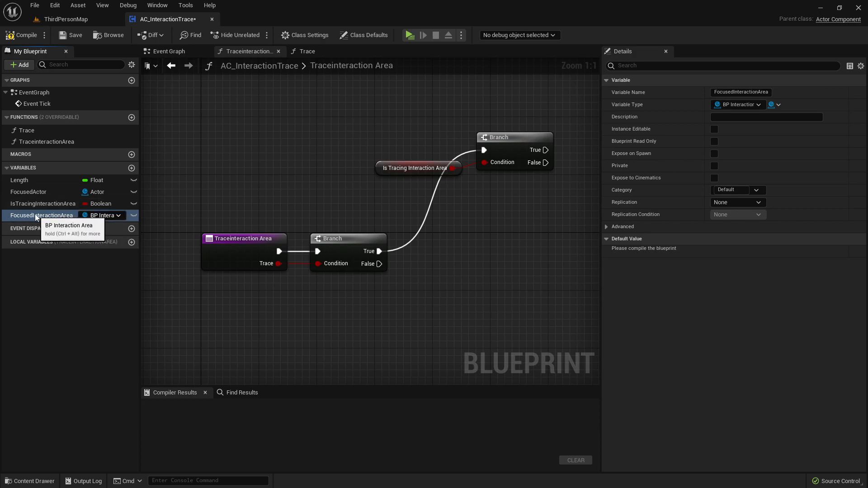
{"action": "mouse_move", "coordinate": [170, 247]}
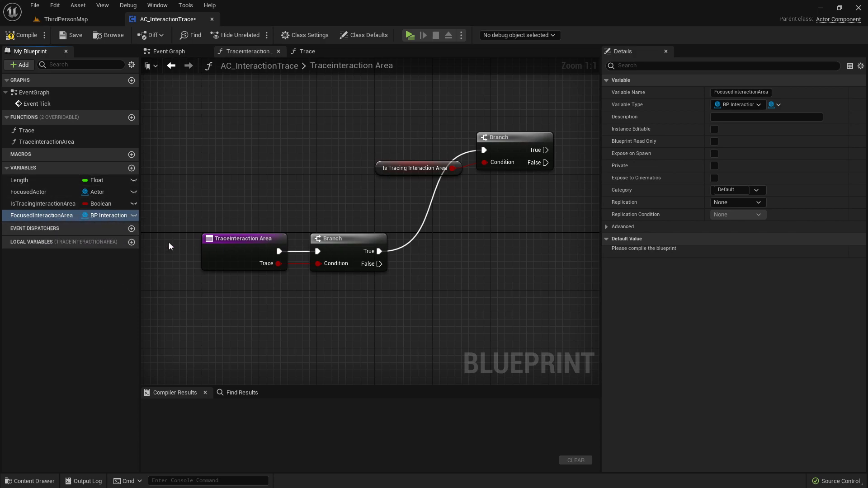
{"action": "left_click", "coordinate": [42, 203]}
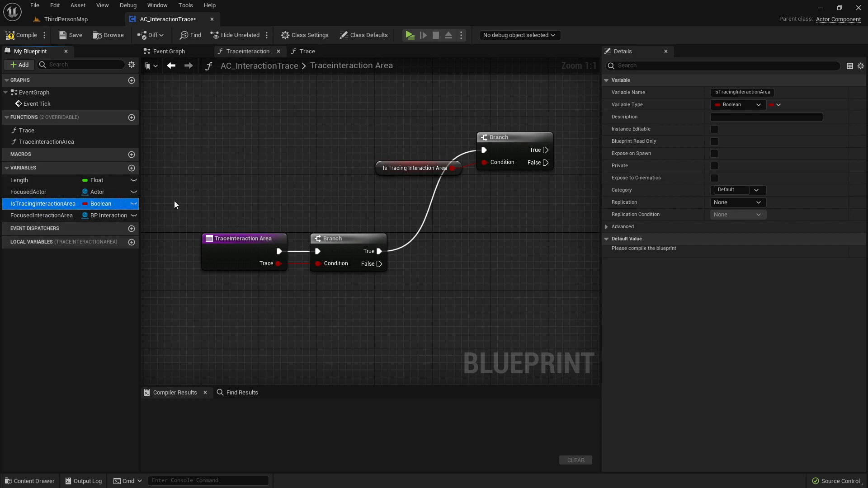
{"action": "scroll", "scroll_direction": "down", "scroll_amount": 3}
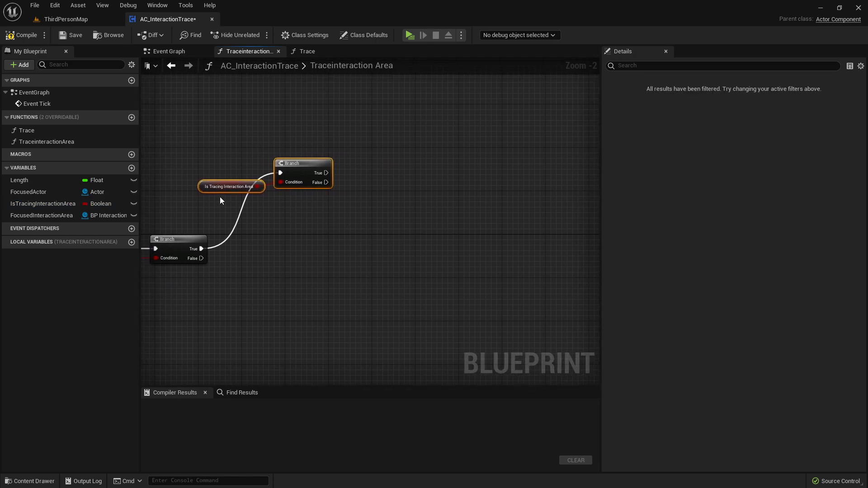
Cast the FocusedActor getter to BP_InteractionArea on the second Branch's False output
{"action": "left_click", "coordinate": [229, 187]}
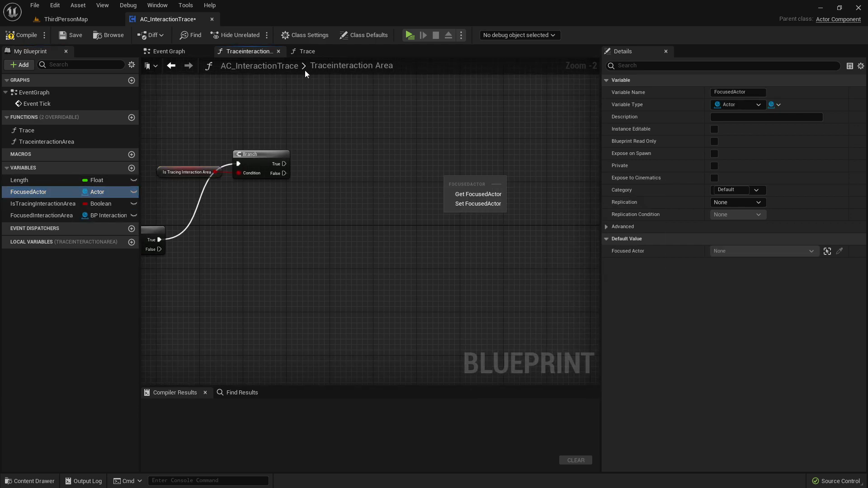
{"action": "left_click", "coordinate": [303, 51]}
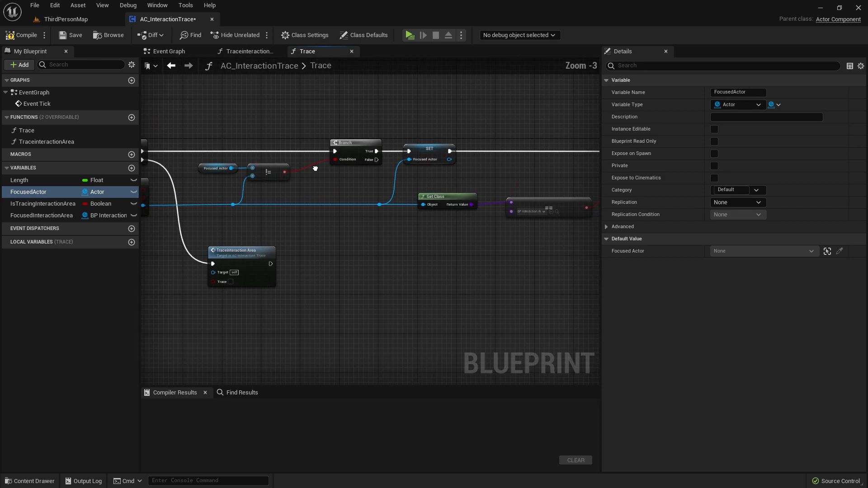
{"action": "left_click", "coordinate": [250, 51]}
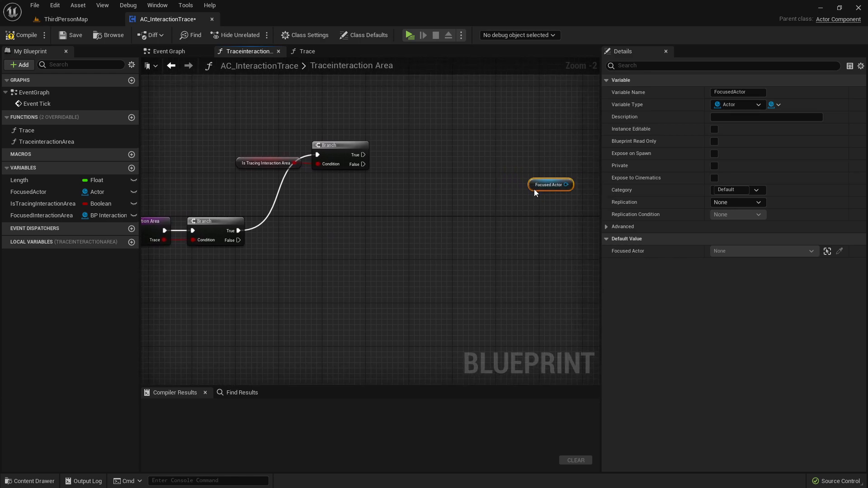
{"action": "left_click_drag", "start_coordinate": [535, 193], "coordinate": [409, 186]}
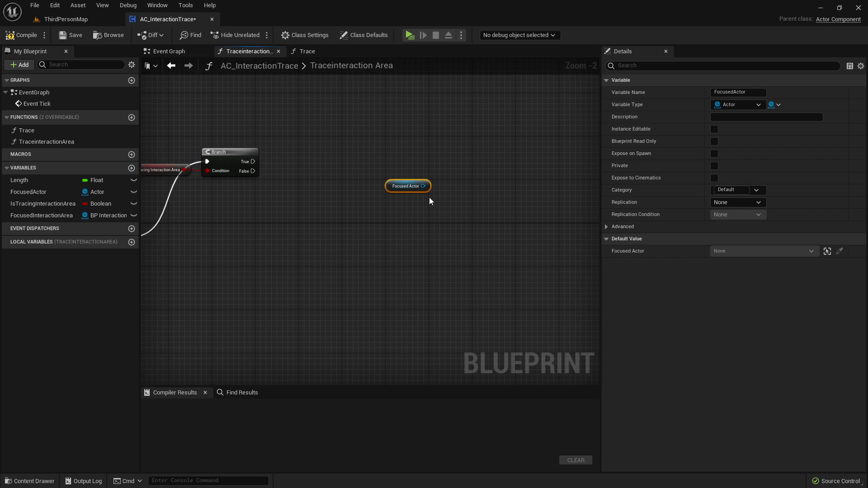
{"action": "left_click_drag", "start_coordinate": [426, 186], "coordinate": [461, 167]}
{"action": "type", "text": "cast to"}
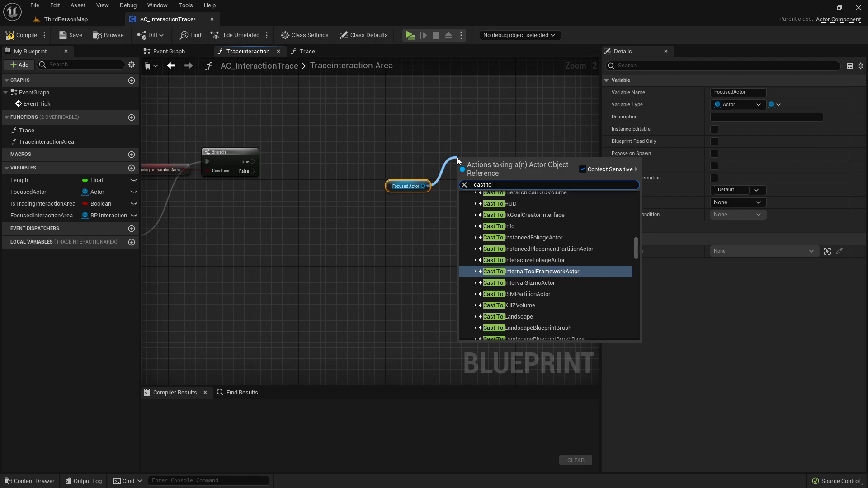
{"action": "type", "text": "inter"}
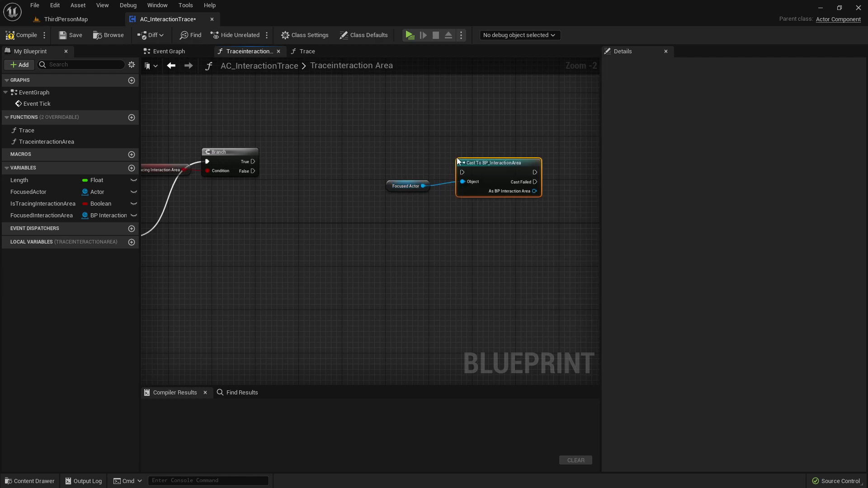
Store the cast result in FocusedInteractionArea and call Toggle Focus on it
{"action": "left_click_drag", "start_coordinate": [252, 161], "coordinate": [462, 172]}
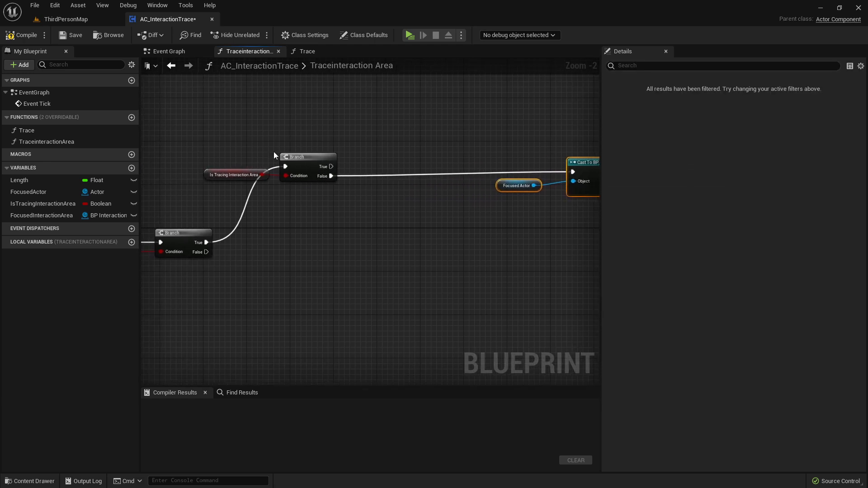
{"action": "mouse_move", "coordinate": [267, 150]}
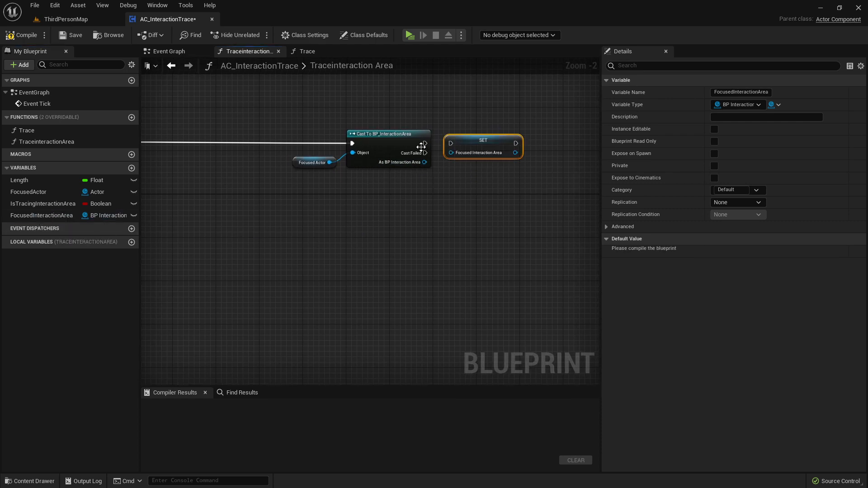
{"action": "left_click_drag", "start_coordinate": [424, 162], "coordinate": [421, 170]}
{"action": "type", "text": "toggl"}
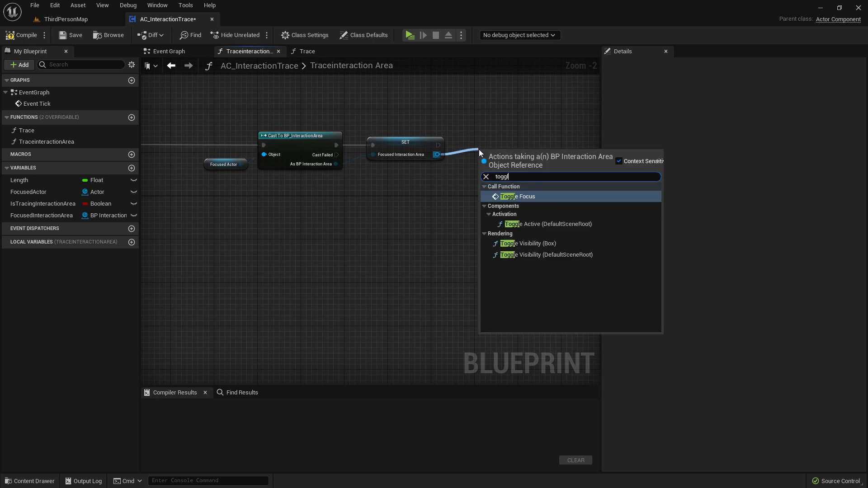
{"action": "left_click", "coordinate": [518, 197]}
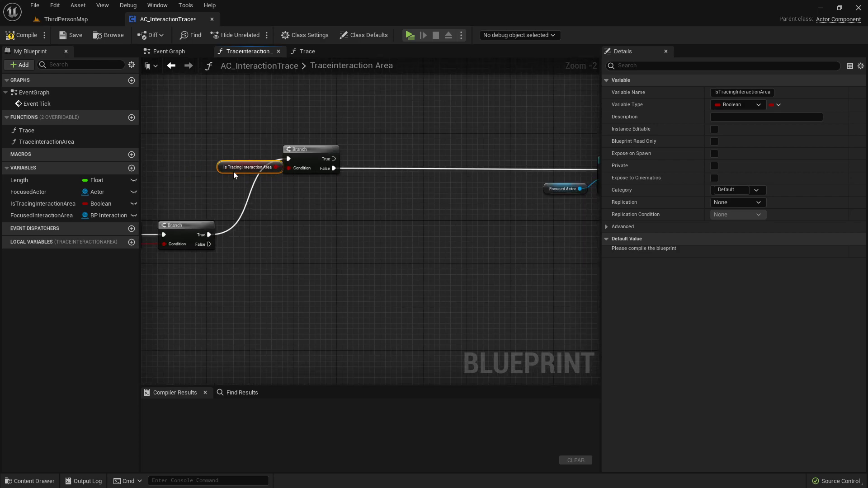
Call Toggle Focus on the previous Focused Interaction Area before the cast, rerouting the False wire
{"action": "left_click_drag", "start_coordinate": [248, 167], "coordinate": [222, 172]}
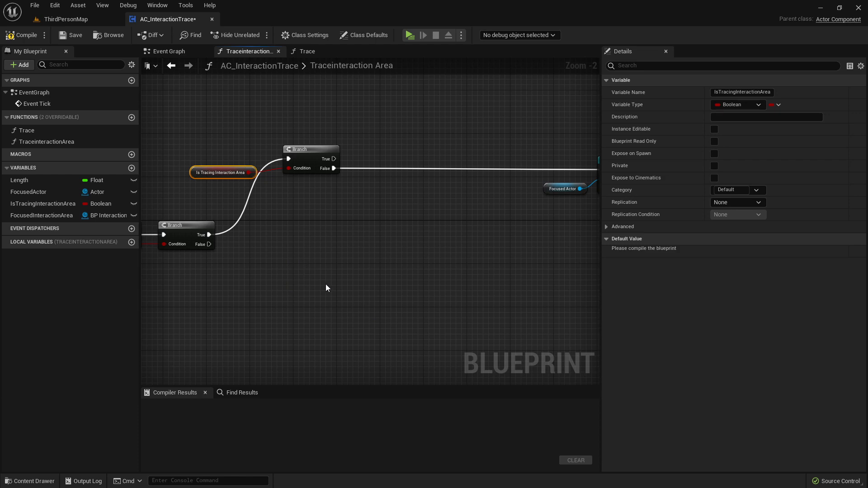
{"action": "mouse_move", "coordinate": [312, 277]}
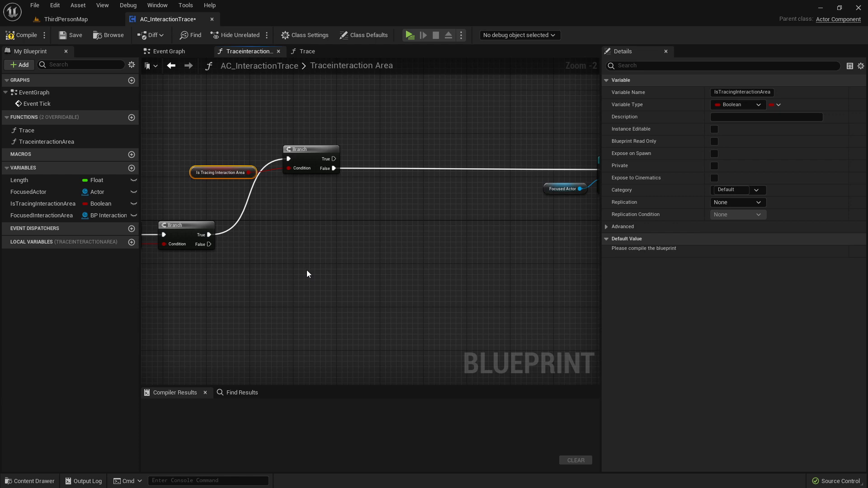
{"action": "mouse_move", "coordinate": [304, 283]}
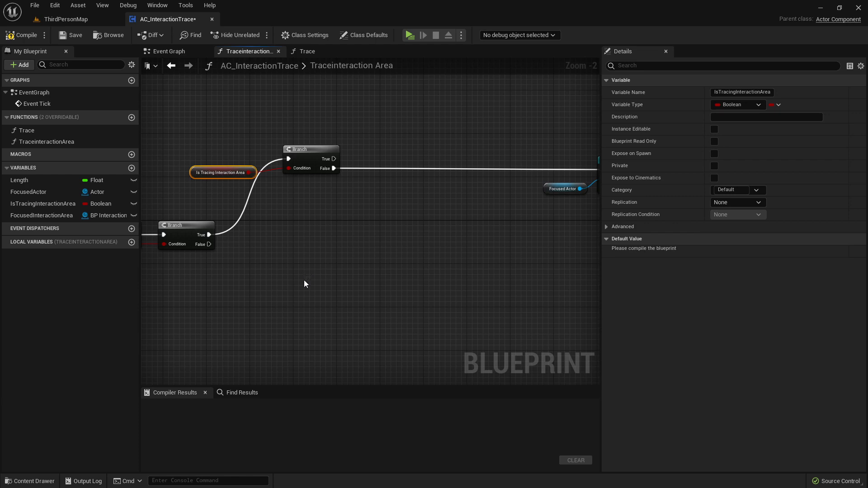
{"action": "mouse_move", "coordinate": [419, 301]}
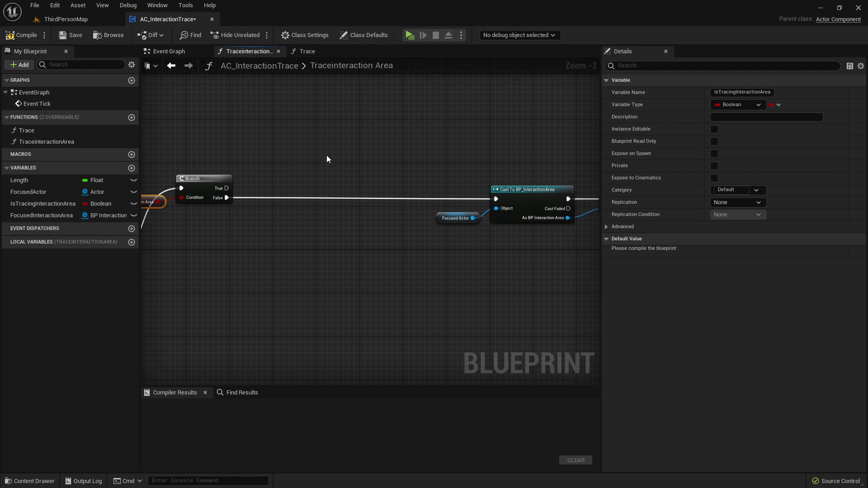
{"action": "scroll", "scroll_direction": "down", "scroll_amount": 3}
{"action": "type", "text": "toggle"}
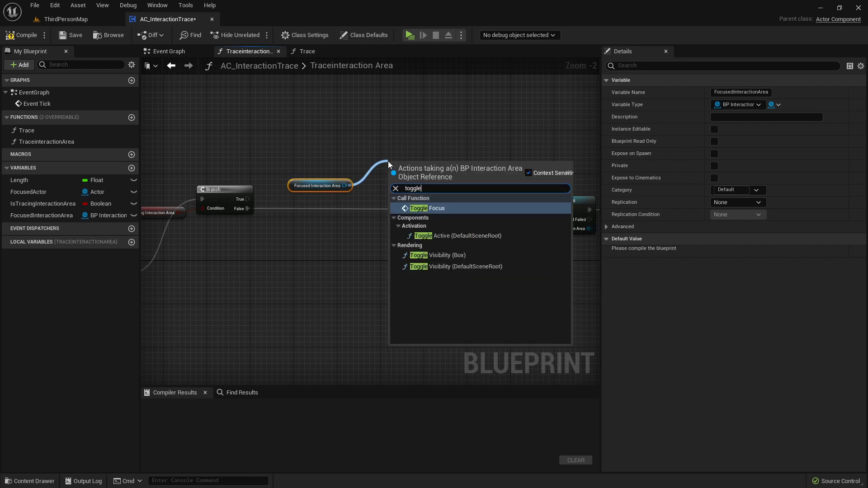
{"action": "left_click", "coordinate": [427, 208]}
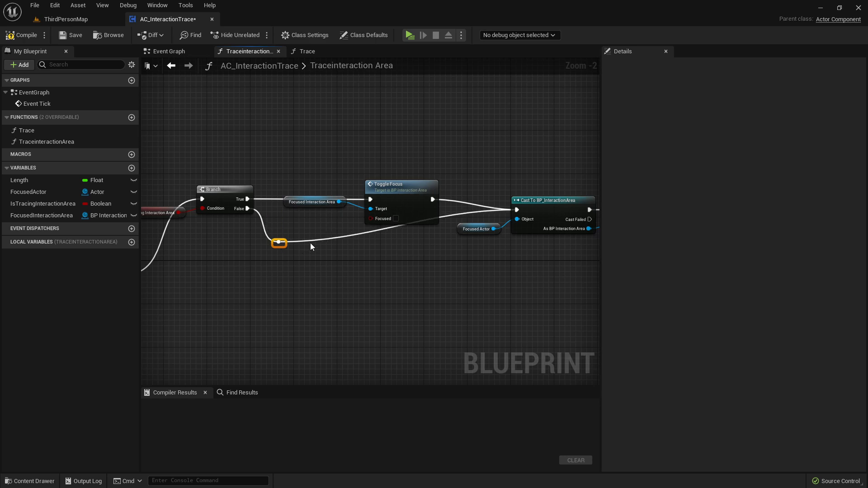
{"action": "left_click_drag", "start_coordinate": [279, 244], "coordinate": [311, 243]}
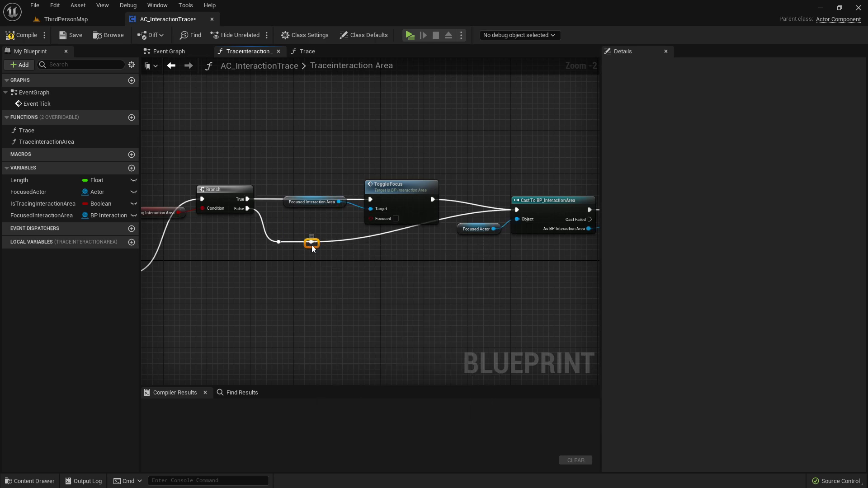
{"action": "scroll", "scroll_direction": "down", "scroll_amount": 3}
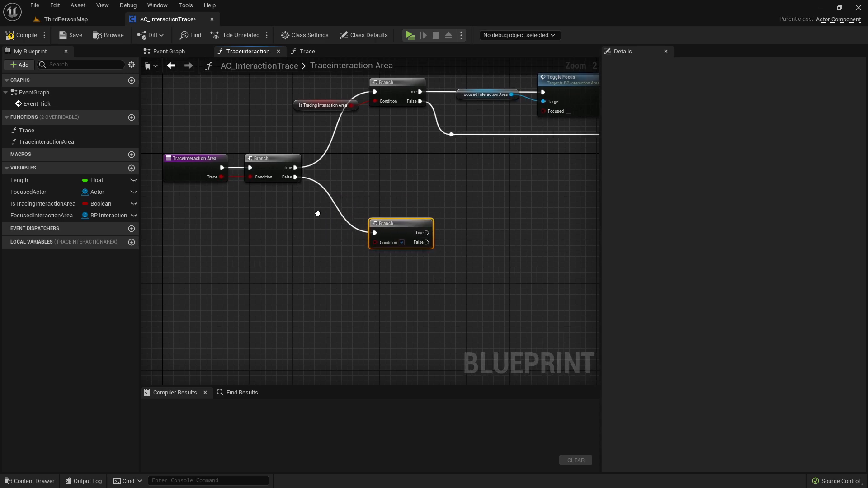
On the trace-miss path, branch, turn tracing off, toggle focus, and clear FocusedActor and FocusedInteractionArea
{"action": "left_click", "coordinate": [325, 106]}
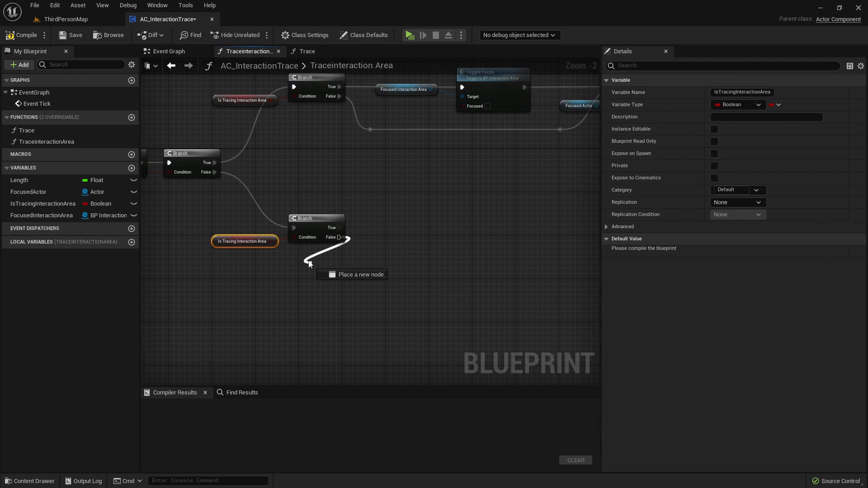
{"action": "left_click_drag", "start_coordinate": [310, 265], "coordinate": [342, 265]}
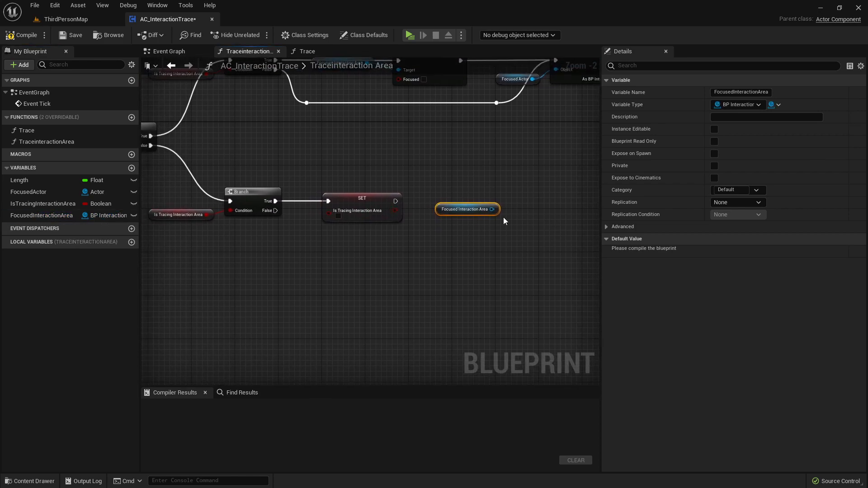
{"action": "left_click_drag", "start_coordinate": [492, 209], "coordinate": [512, 200]}
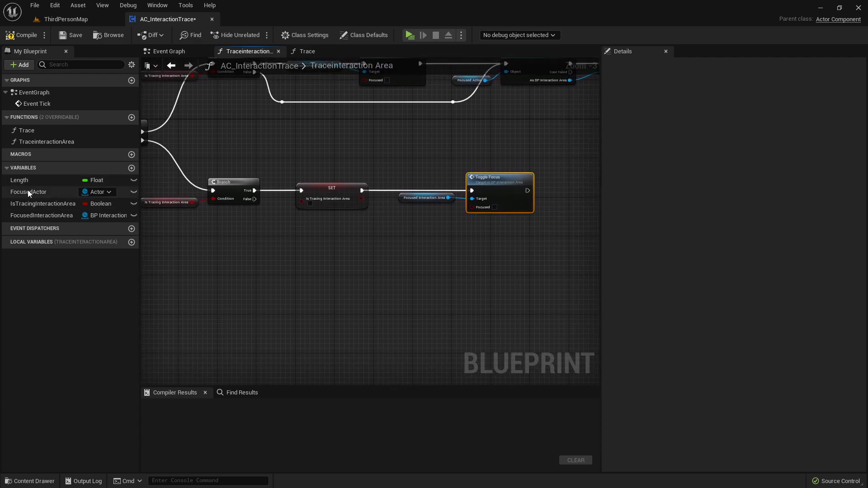
{"action": "left_click", "coordinate": [41, 215]}
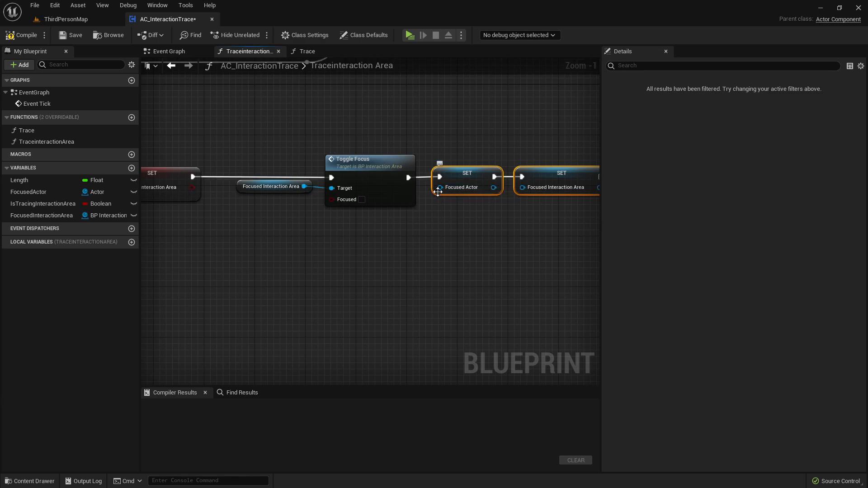
{"action": "left_click", "coordinate": [514, 208]}
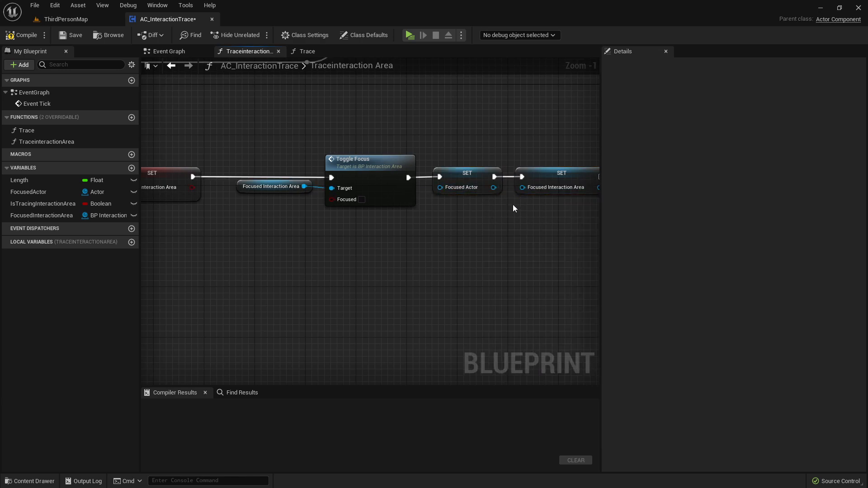
Compile AC_InteractionTrace and return to the ThirdPersonMap level
{"action": "scroll", "scroll_direction": "down", "scroll_amount": 3}
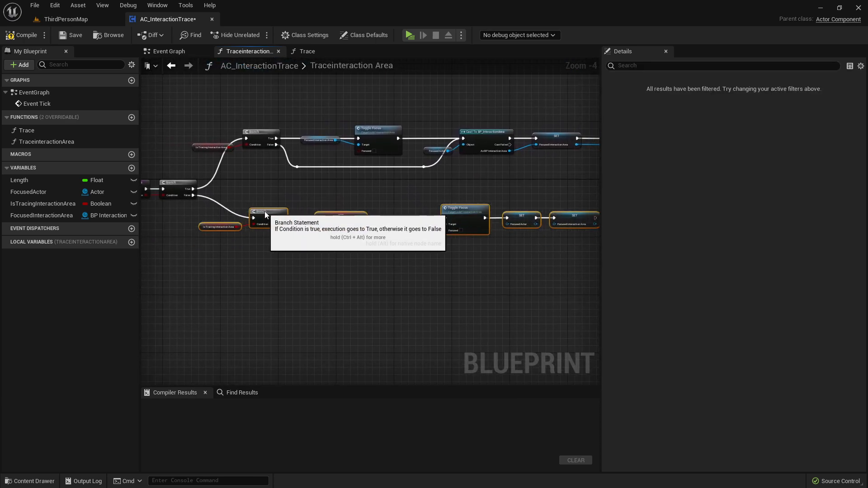
{"action": "left_click", "coordinate": [25, 34]}
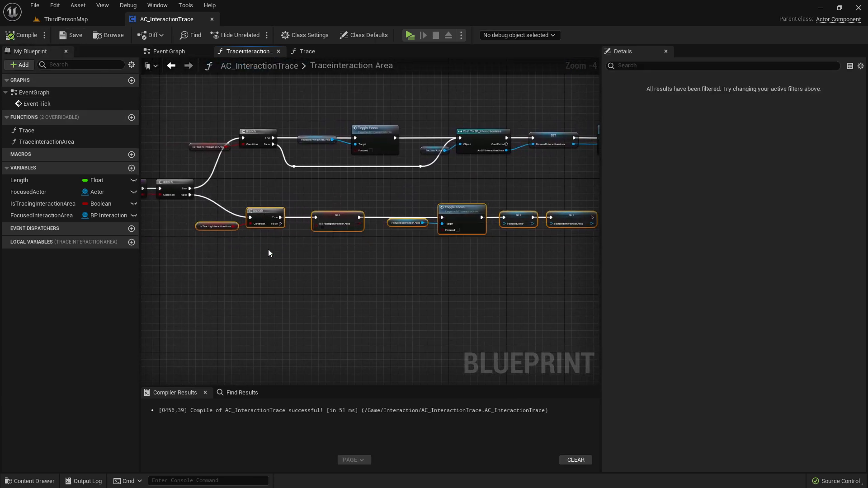
{"action": "left_click", "coordinate": [61, 19]}
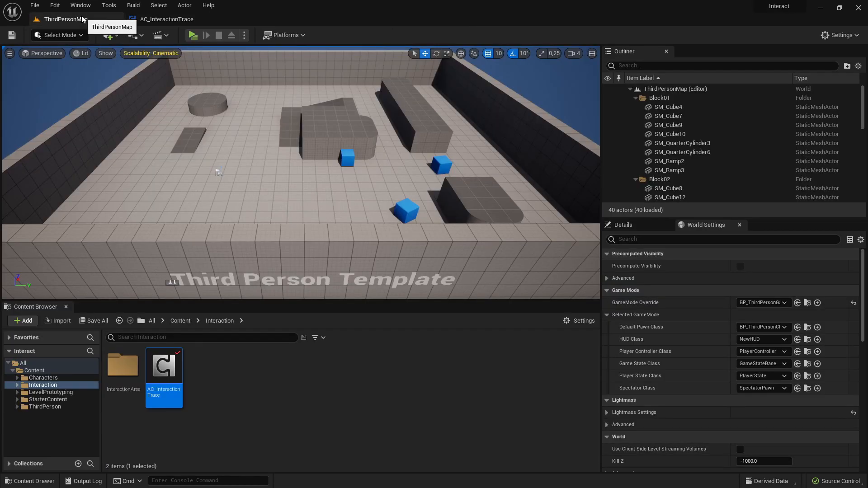
Create an Actor Blueprint named BP_TestInteractionActor in the Interaction folder and open it
{"action": "left_click", "coordinate": [226, 384]}
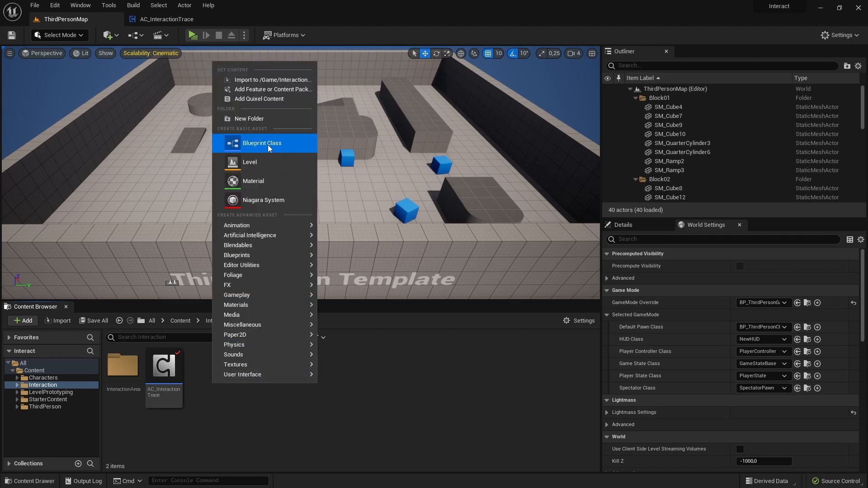
{"action": "left_click", "coordinate": [262, 143]}
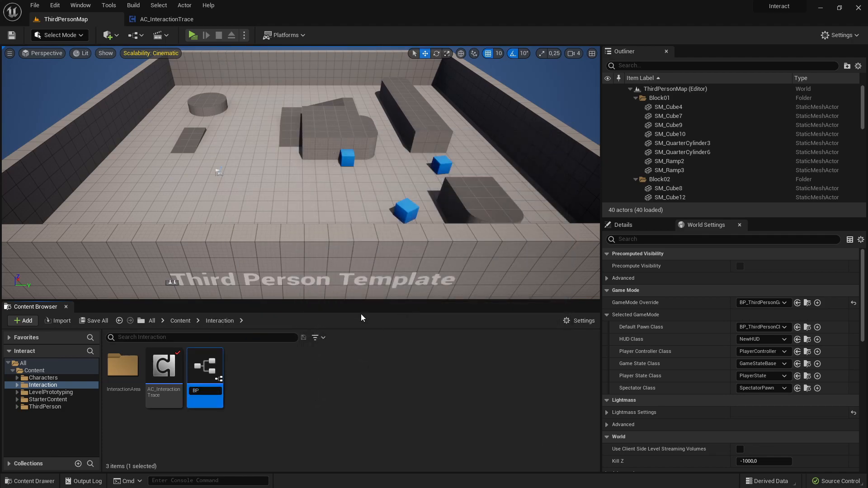
{"action": "type", "text": "BP_TestInteractionActor"}
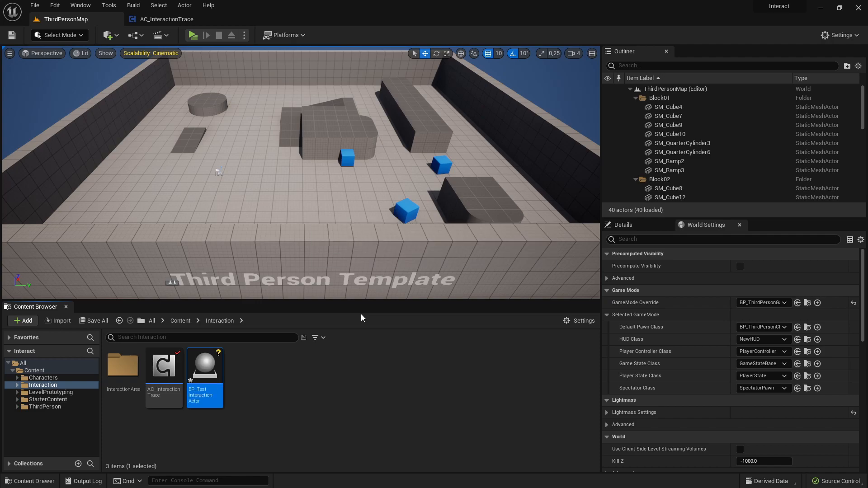
{"action": "double_click", "coordinate": [205, 365]}
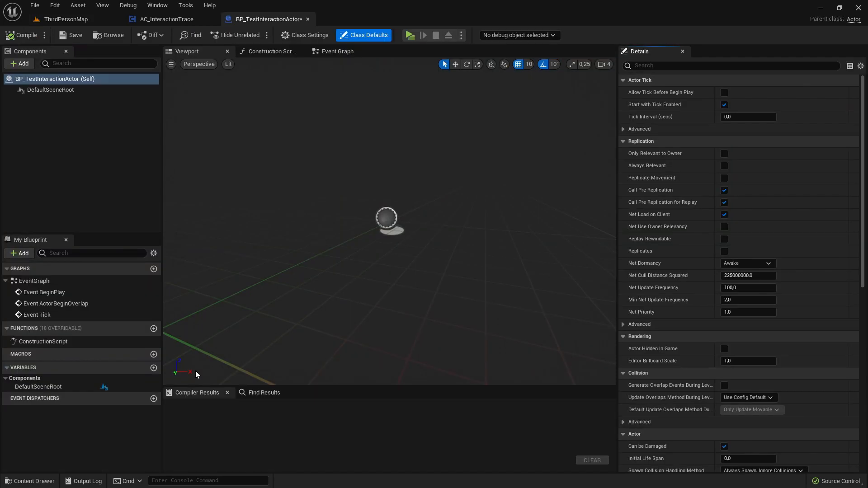
Add a ChildActor component to the test actor with class BP_InteractionArea
{"action": "left_click", "coordinate": [19, 63]}
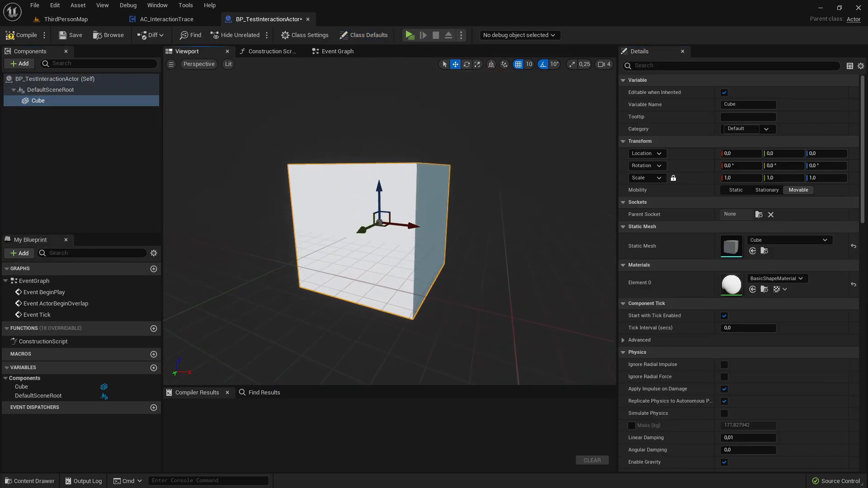
{"action": "left_click", "coordinate": [19, 64]}
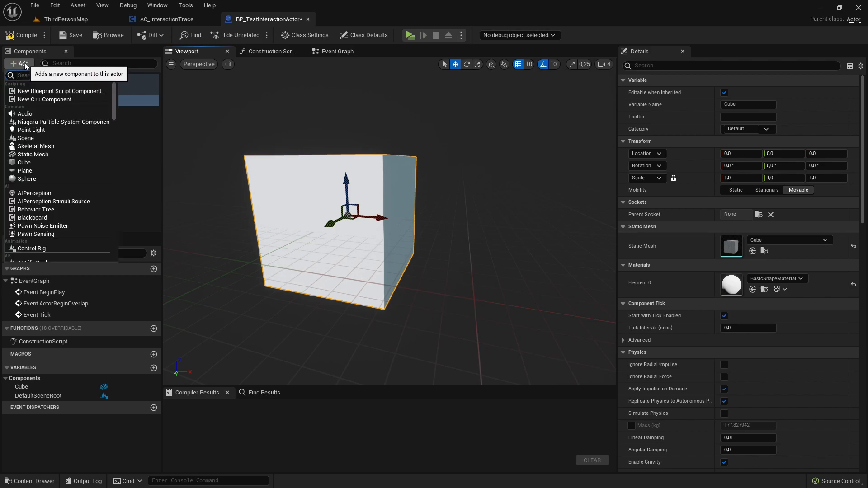
{"action": "type", "text": "cild"}
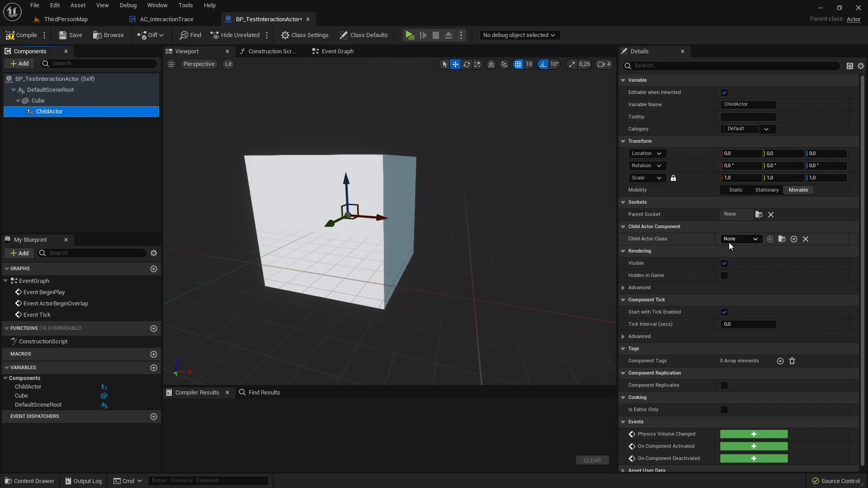
{"action": "mouse_move", "coordinate": [741, 239]}
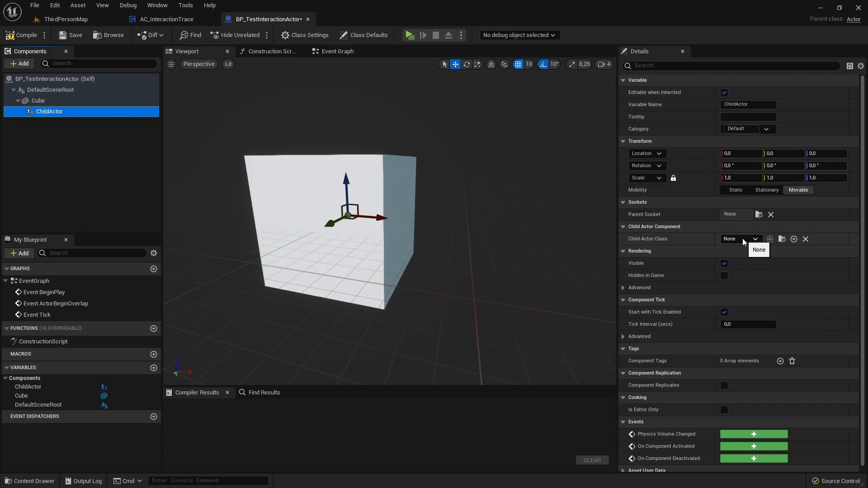
{"action": "left_click", "coordinate": [755, 239]}
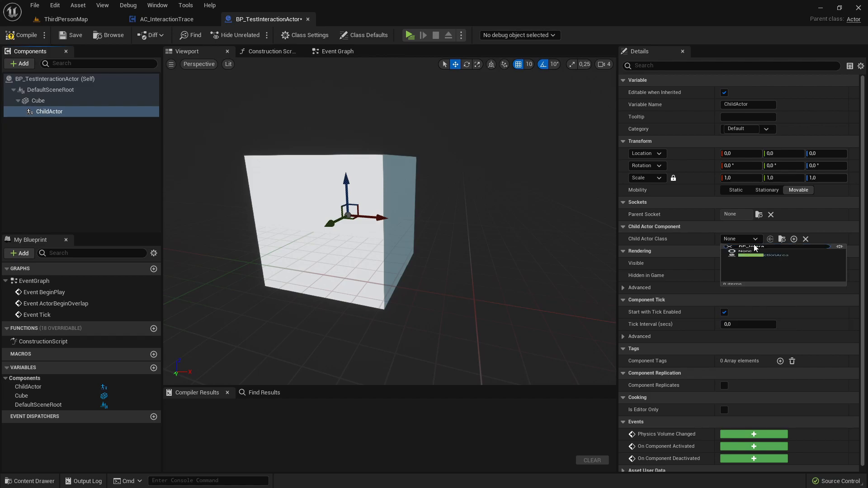
{"action": "left_click", "coordinate": [766, 254]}
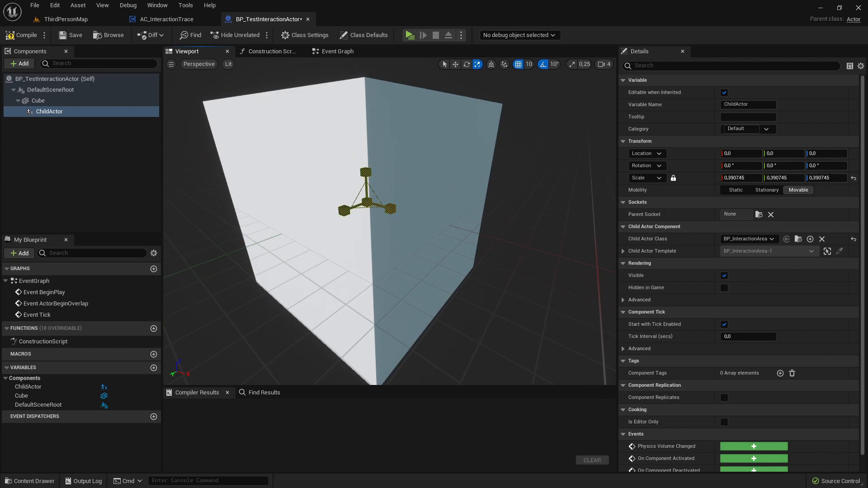
Scale the ChildActor so its box encloses the Cube, then compile
{"action": "type", "text": "-1.550903"}
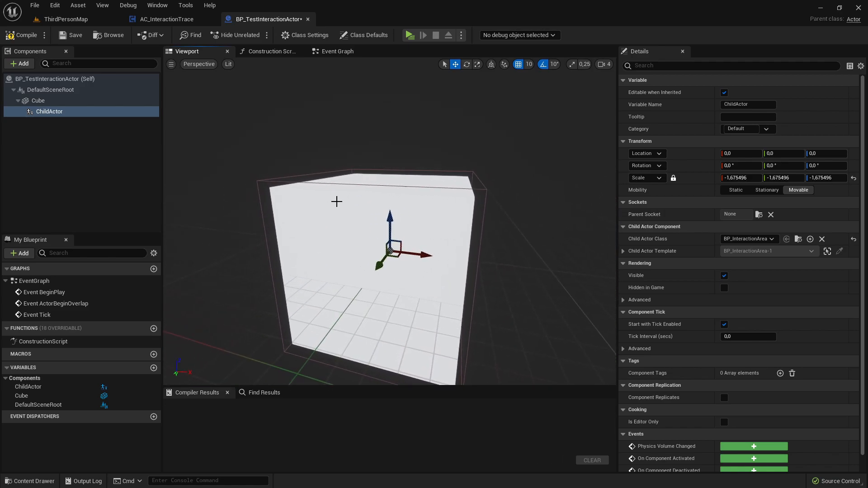
{"action": "left_click", "coordinate": [38, 100]}
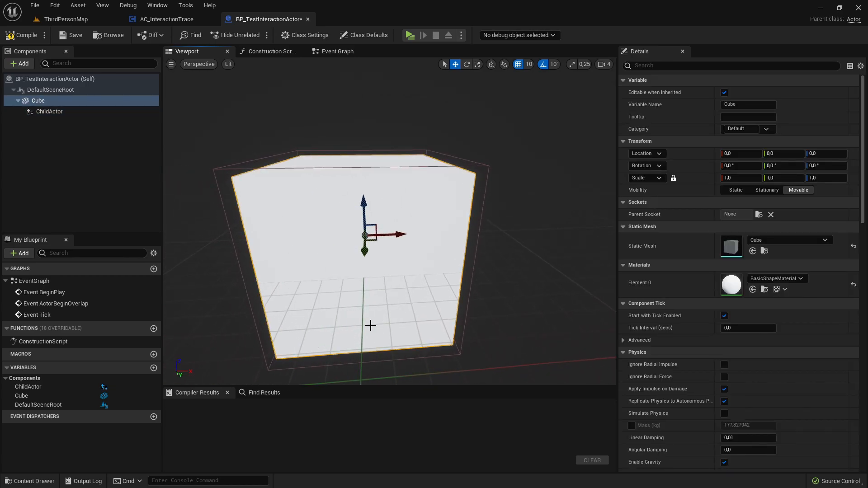
{"action": "mouse_move", "coordinate": [305, 271]}
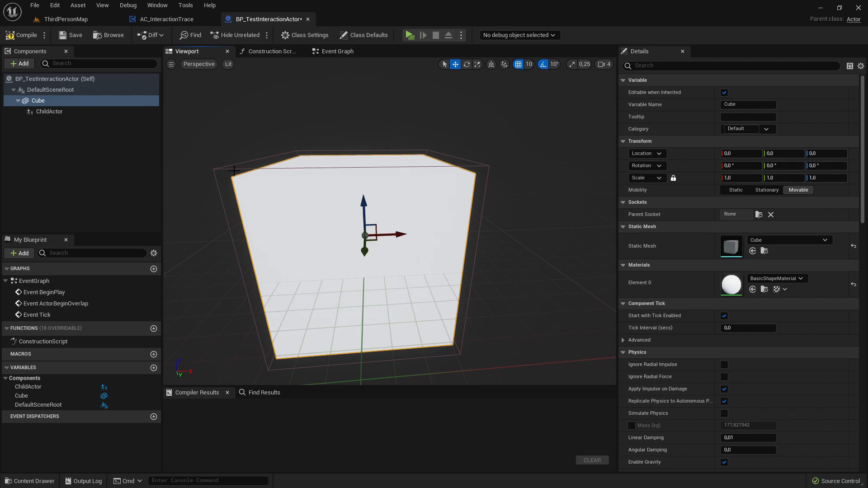
{"action": "left_click", "coordinate": [49, 112]}
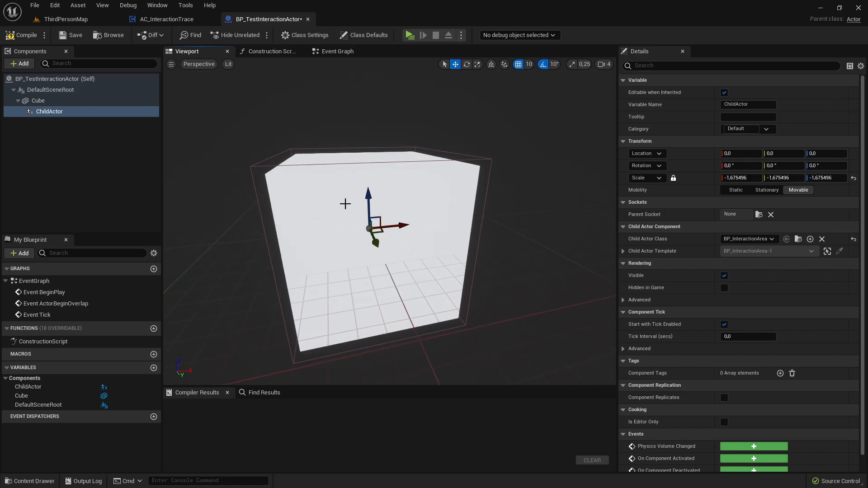
{"action": "mouse_move", "coordinate": [24, 34]}
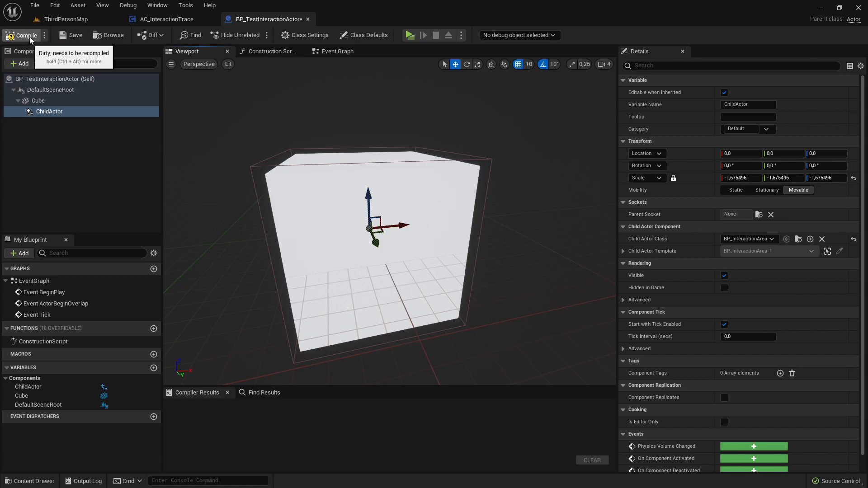
{"action": "left_click", "coordinate": [25, 35]}
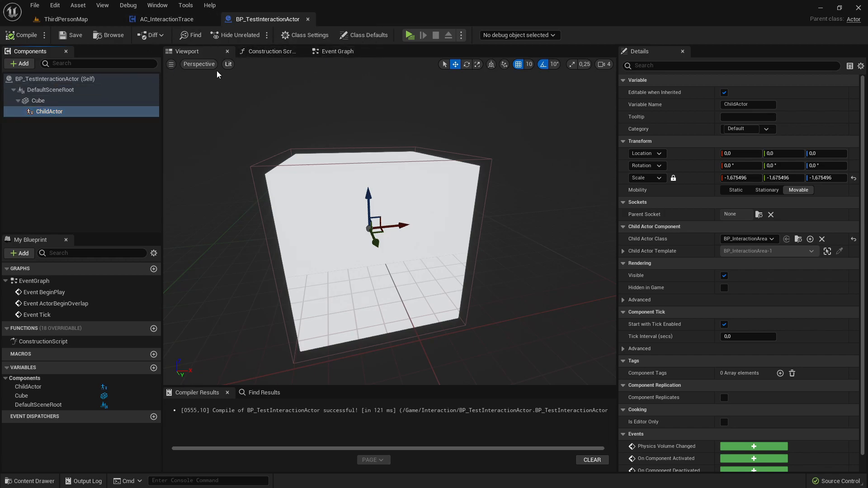
{"action": "mouse_move", "coordinate": [64, 19]}
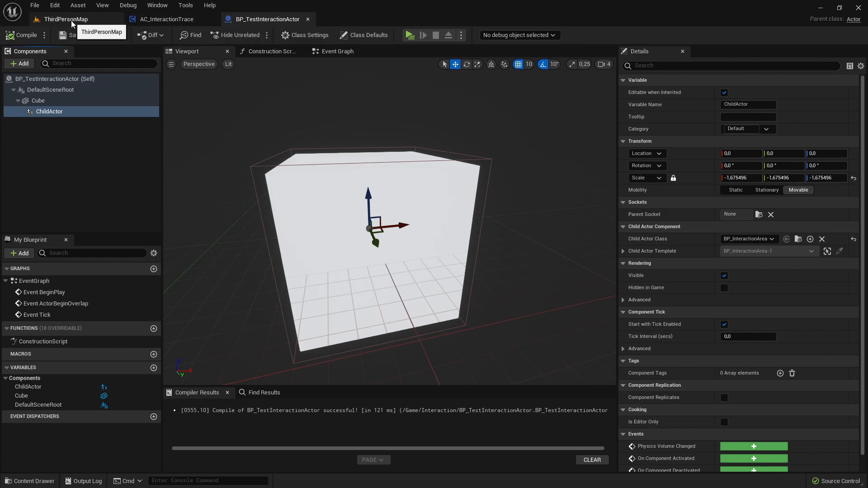
In BP_InteractionArea, add a Print String of Focused after ToggleFocus's SET and compile
{"action": "left_click", "coordinate": [65, 19]}
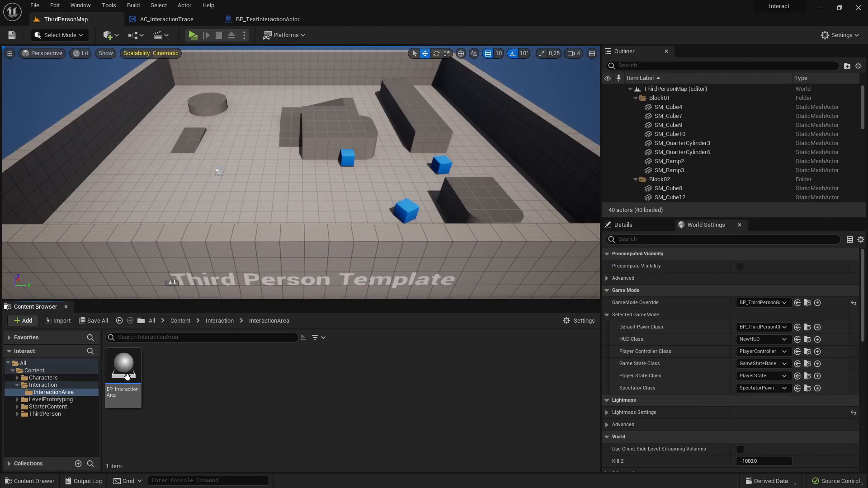
{"action": "mouse_move", "coordinate": [123, 365]}
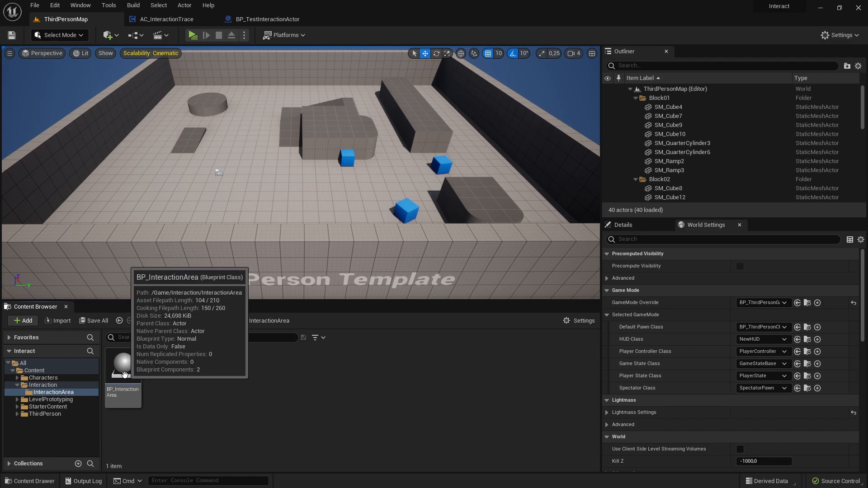
{"action": "double_click", "coordinate": [123, 364]}
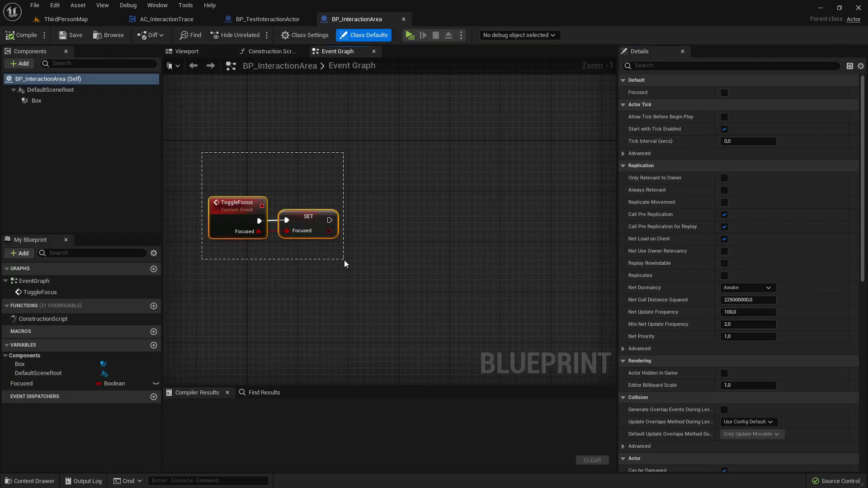
{"action": "left_click", "coordinate": [363, 35]}
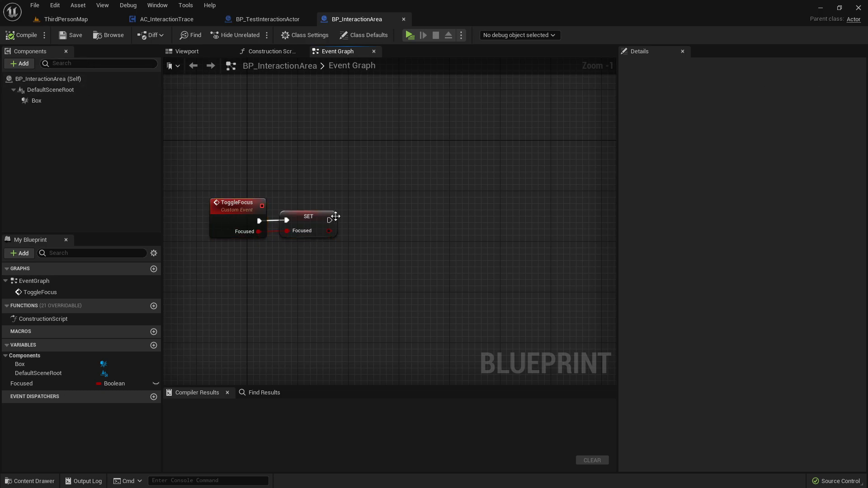
{"action": "type", "text": "prin"}
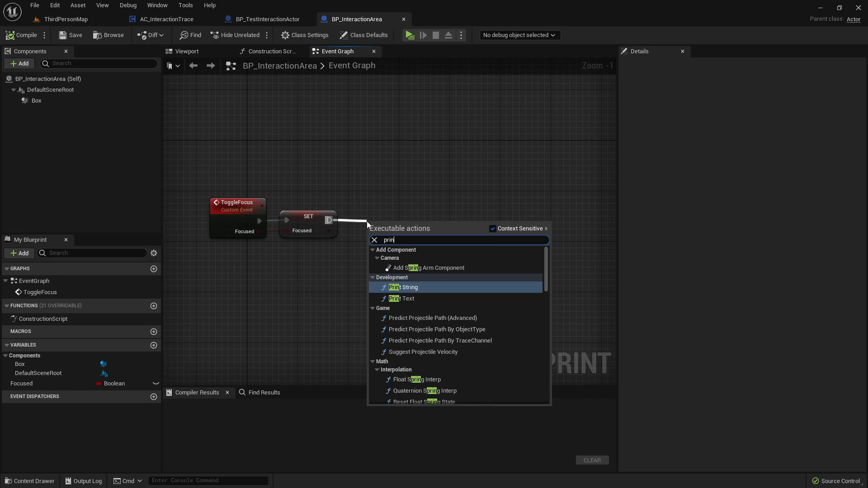
{"action": "left_click", "coordinate": [404, 288]}
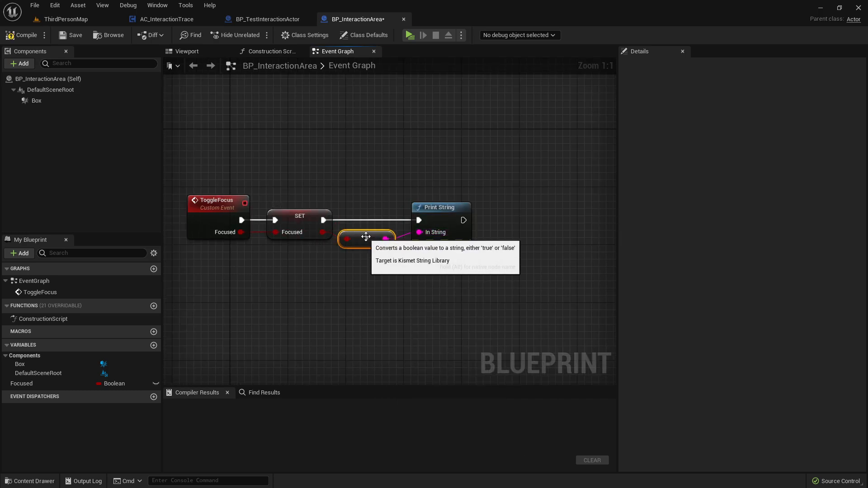
{"action": "left_click", "coordinate": [25, 35]}
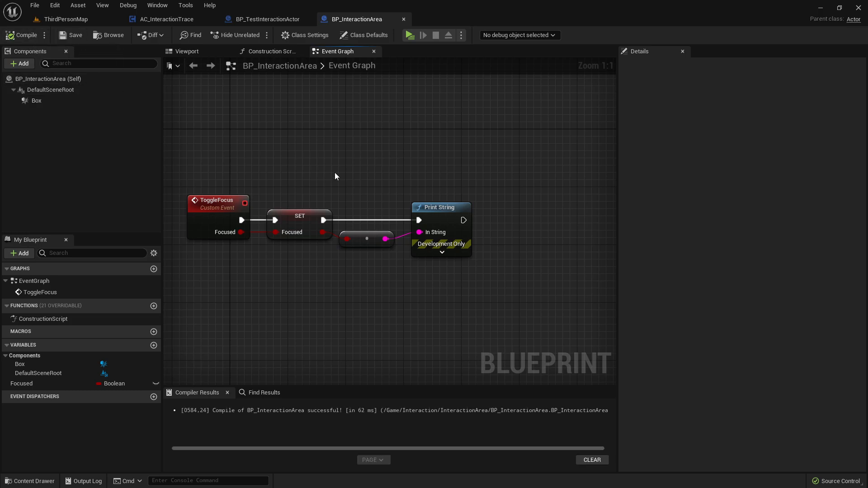
{"action": "mouse_move", "coordinate": [76, 35]}
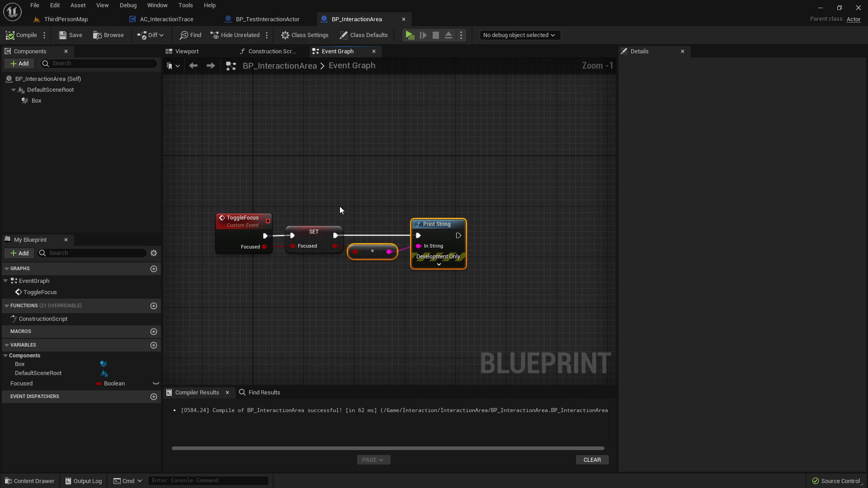
{"action": "left_click", "coordinate": [268, 19]}
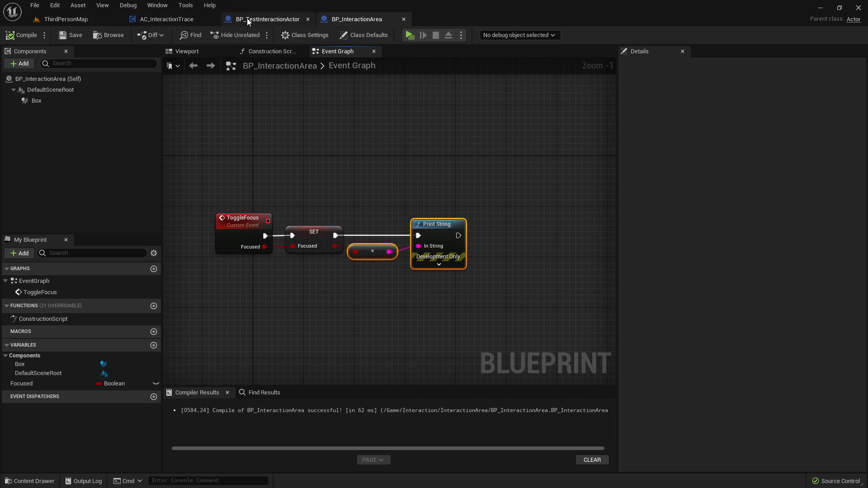
Place BP_TestInteractionActor in ThirdPersonMap, then reopen AC_InteractionTrace's TraceInteractionArea graph
{"action": "left_click", "coordinate": [65, 19]}
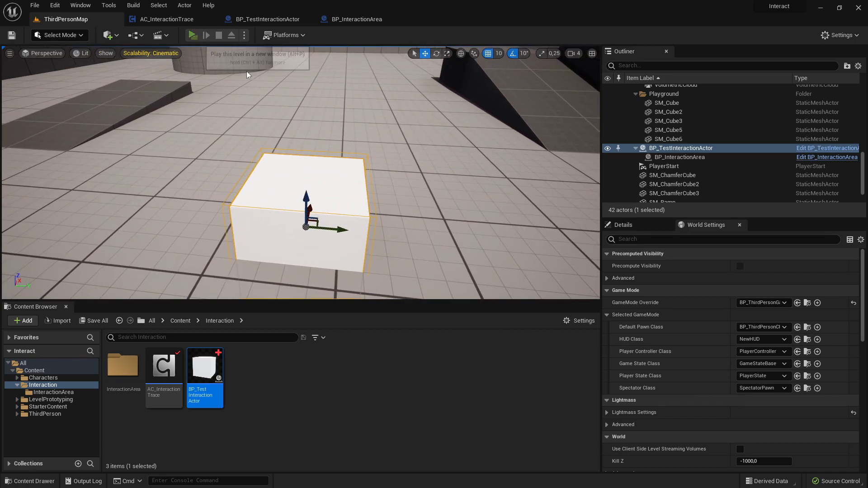
{"action": "left_click", "coordinate": [192, 35]}
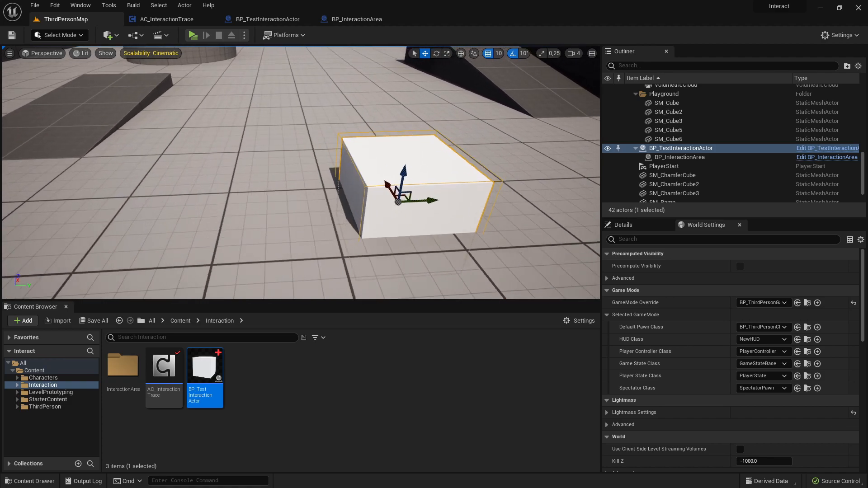
{"action": "left_click", "coordinate": [166, 19]}
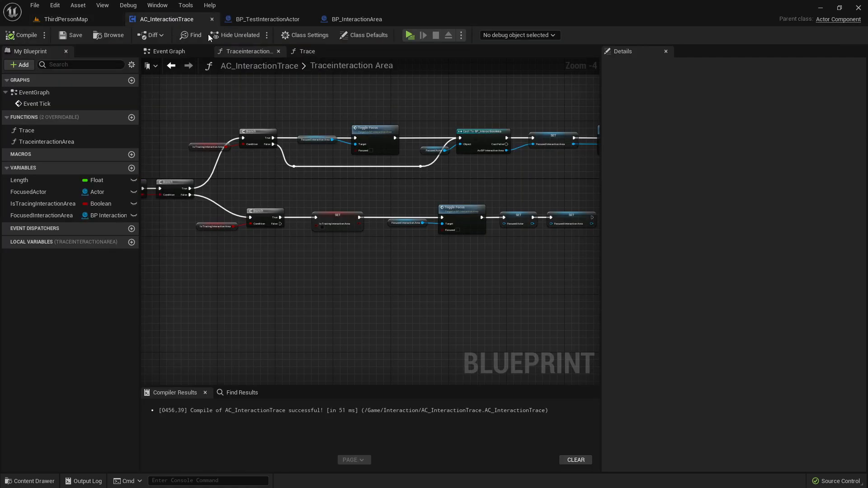
Shift BP_InteractionArea's ToggleFocus node chain right, recompile, and return to BP_TestInteractionActor
{"action": "left_click", "coordinate": [356, 19]}
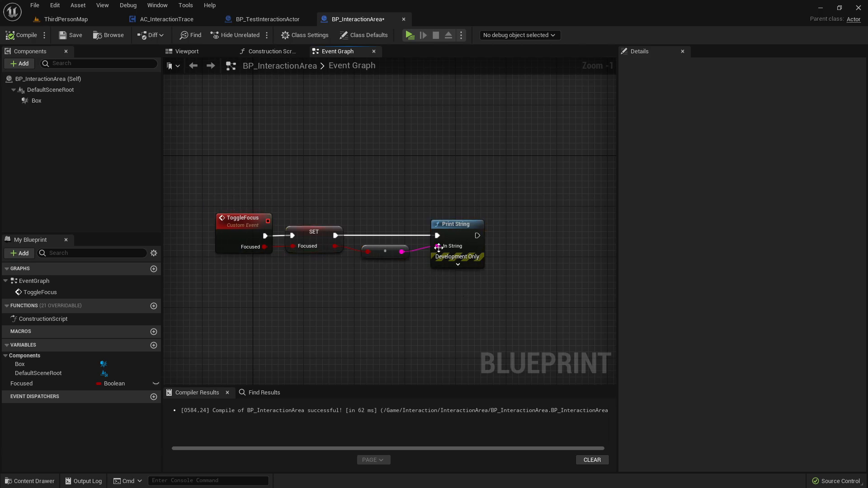
{"action": "mouse_move", "coordinate": [385, 255]}
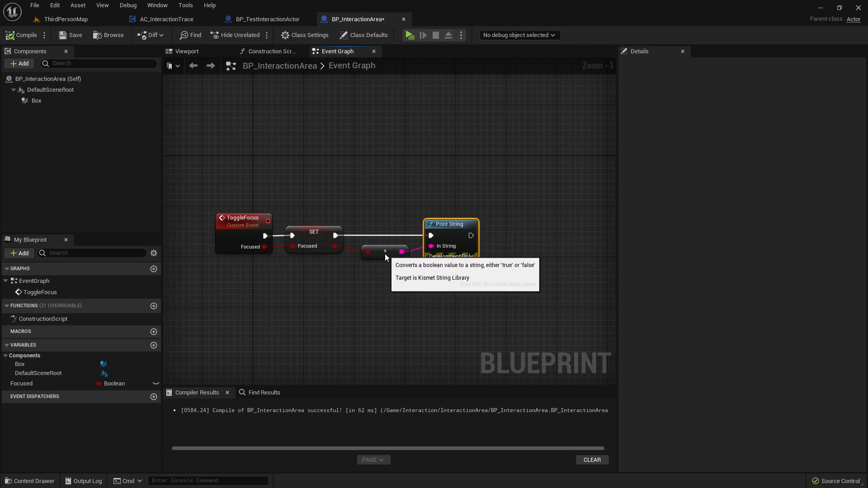
{"action": "left_click", "coordinate": [380, 252]}
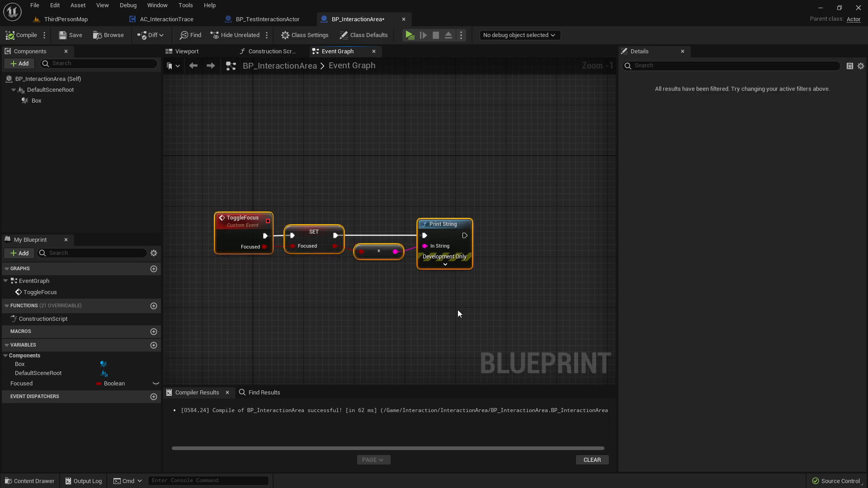
{"action": "left_click_drag", "start_coordinate": [459, 313], "coordinate": [346, 207]}
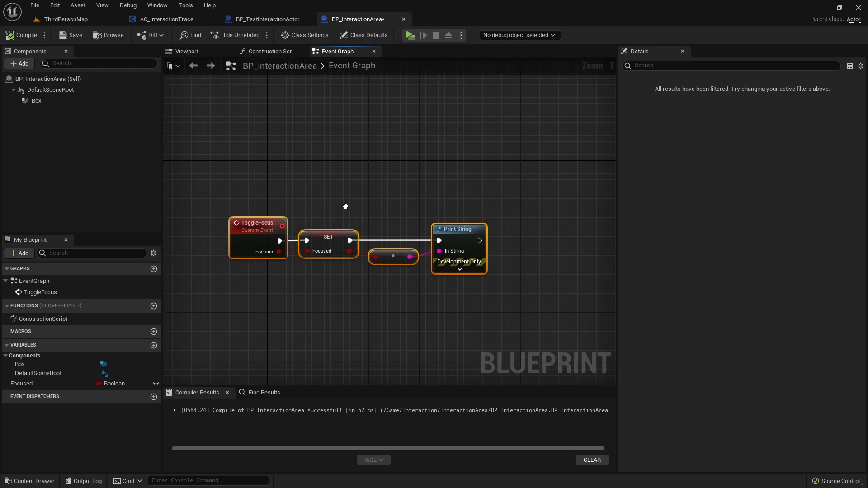
{"action": "left_click", "coordinate": [258, 223]}
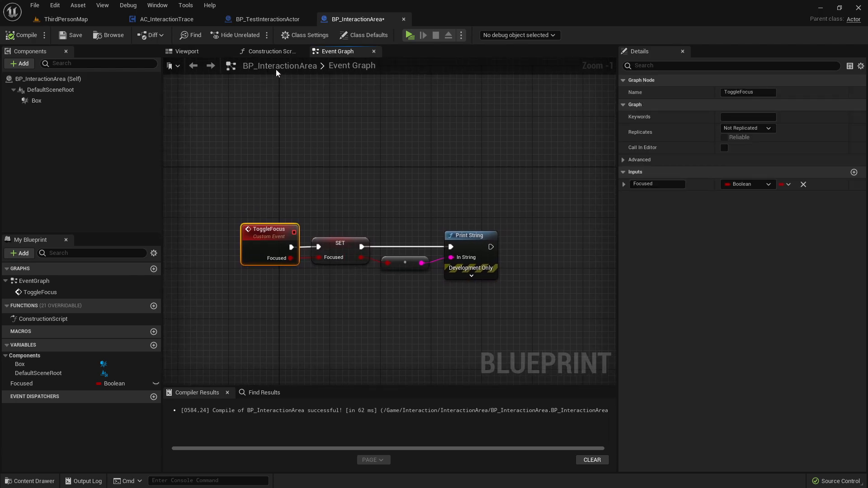
{"action": "left_click", "coordinate": [340, 247]}
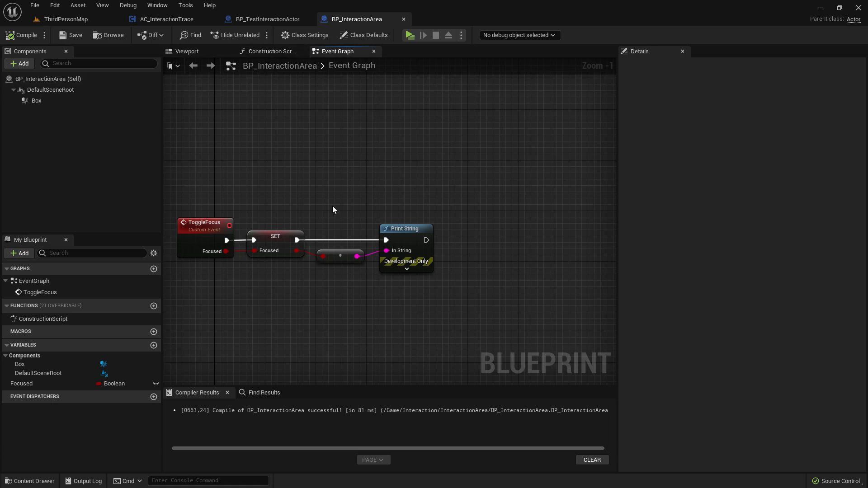
{"action": "mouse_move", "coordinate": [334, 288]}
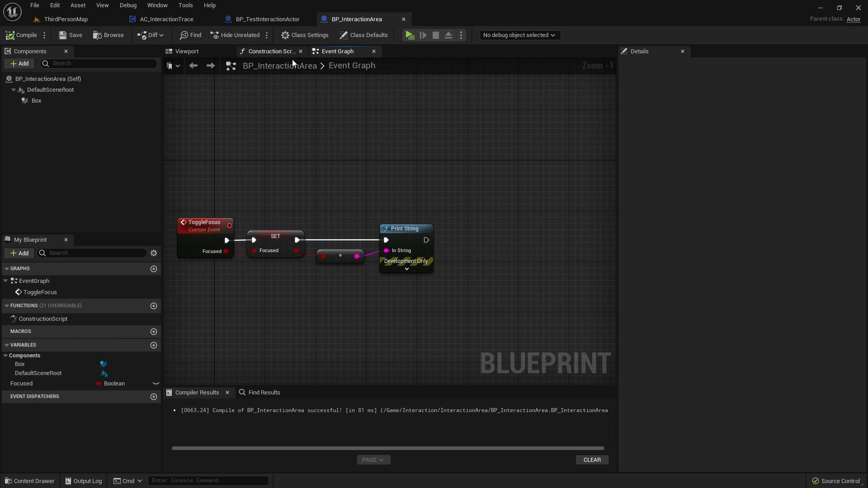
{"action": "left_click", "coordinate": [268, 19]}
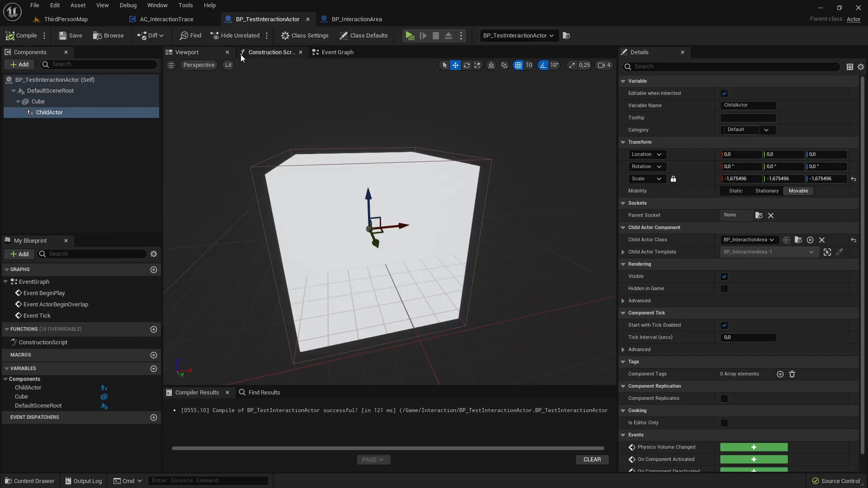
Delete the Print String and conversion nodes after SET in ToggleFocus, then recompile
{"action": "left_click", "coordinate": [356, 19]}
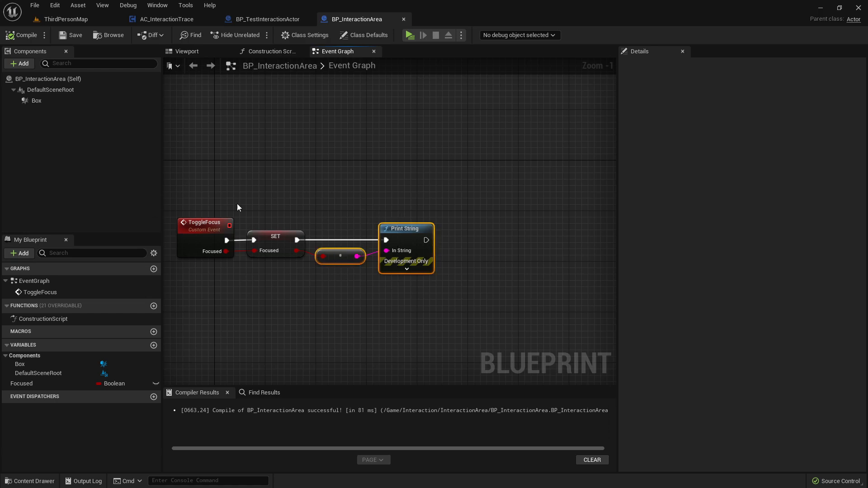
{"action": "mouse_move", "coordinate": [243, 223]}
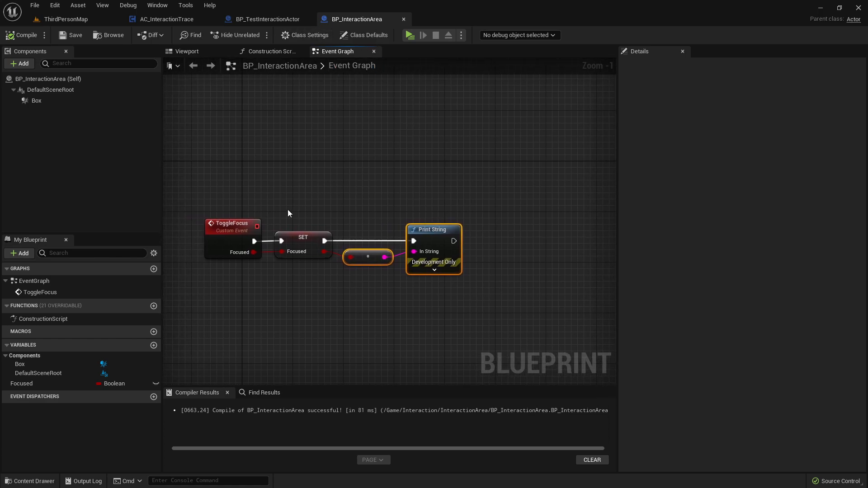
{"action": "mouse_move", "coordinate": [410, 291]}
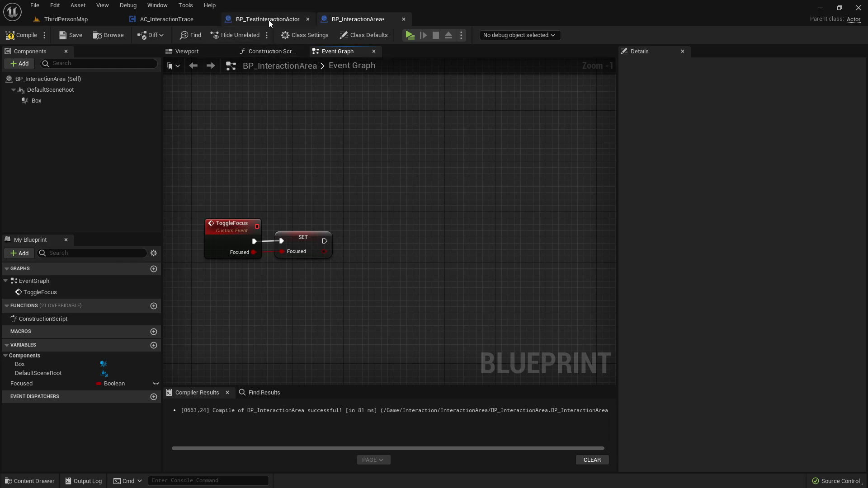
{"action": "left_click", "coordinate": [266, 19]}
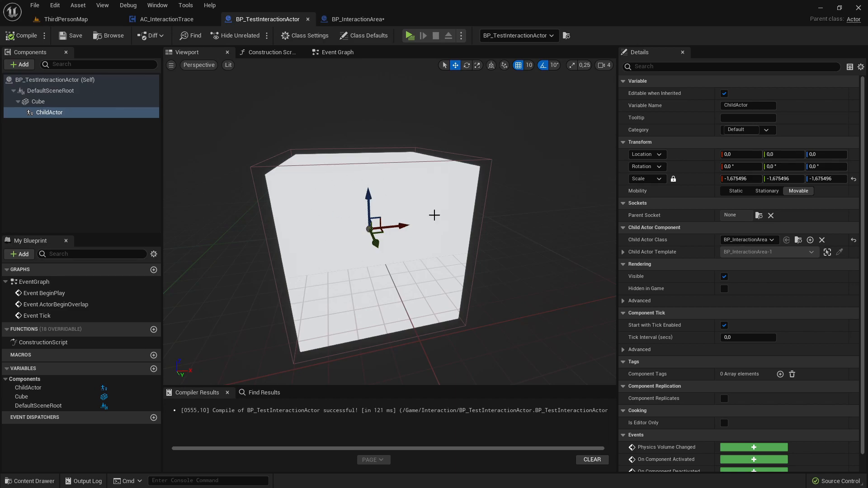
{"action": "mouse_move", "coordinate": [339, 190]}
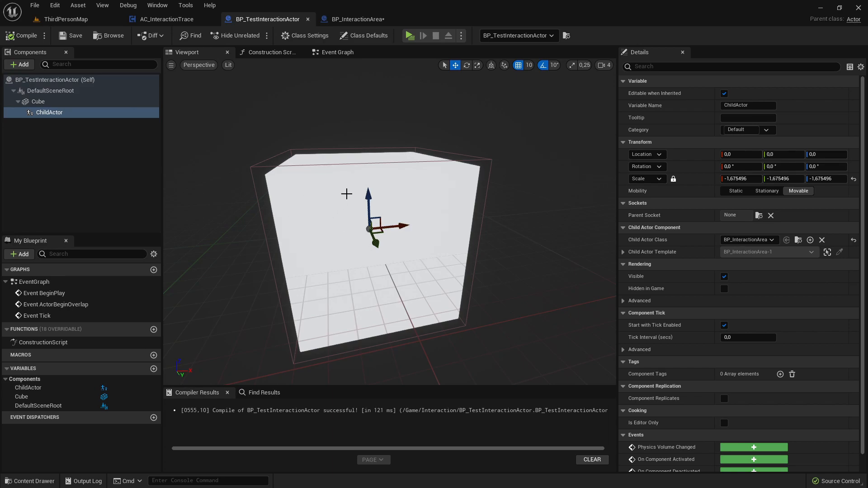
{"action": "mouse_move", "coordinate": [358, 19]}
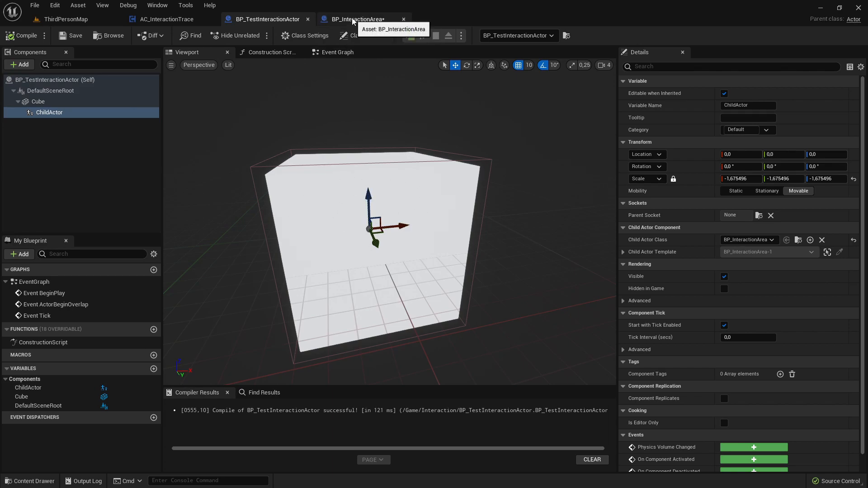
{"action": "left_click", "coordinate": [357, 19]}
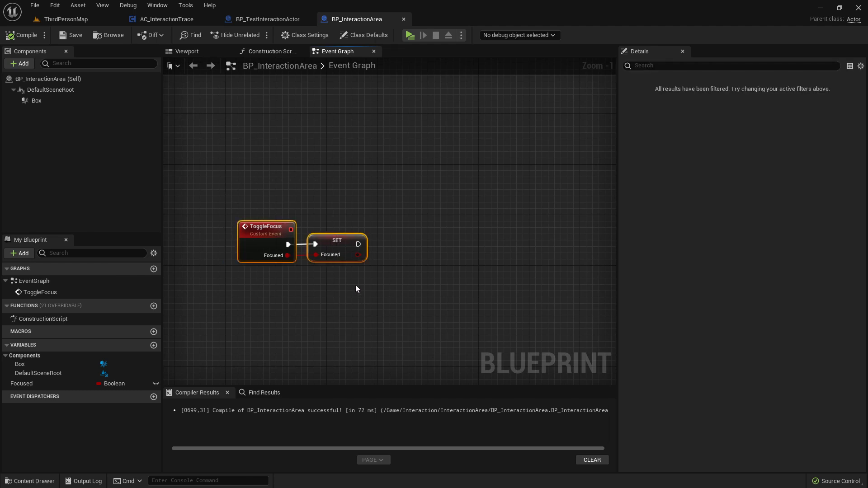
{"action": "mouse_move", "coordinate": [339, 211]}
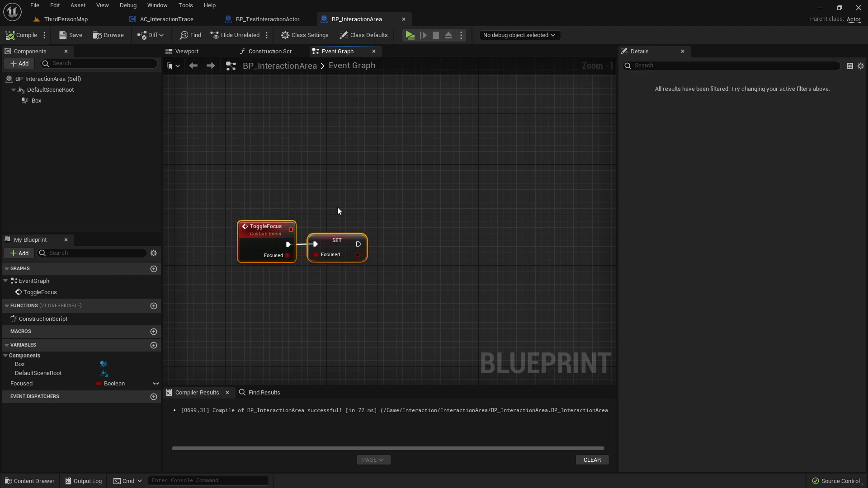
{"action": "mouse_move", "coordinate": [377, 231]}
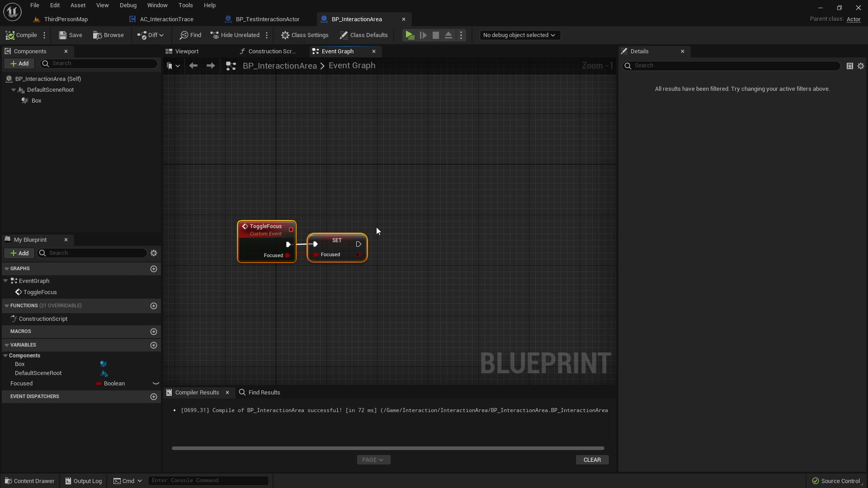
{"action": "mouse_move", "coordinate": [369, 219]}
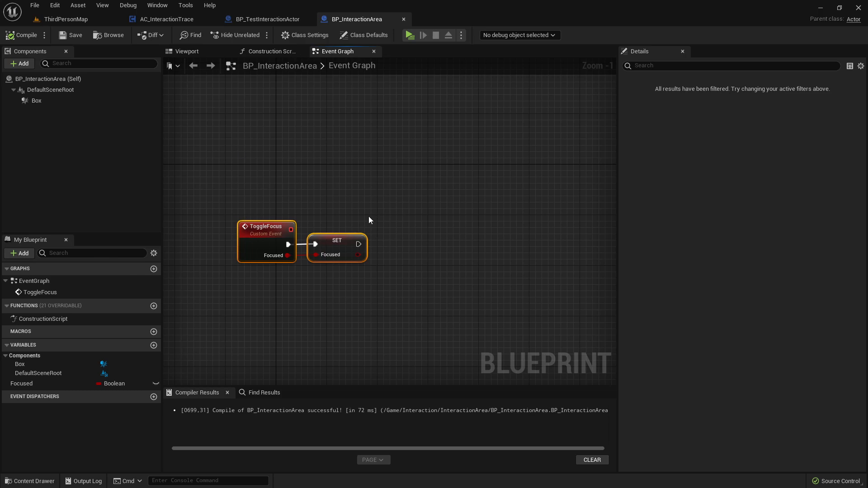
{"action": "mouse_move", "coordinate": [354, 222]}
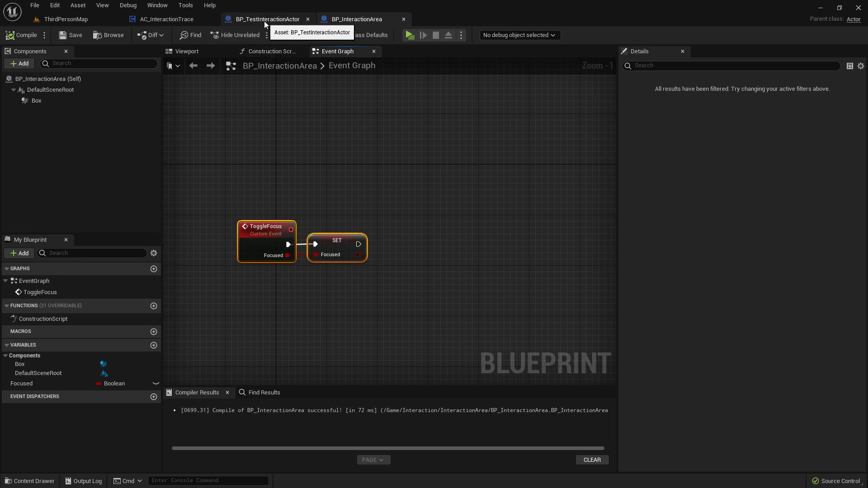
Select BP_TestInteractionActor's ChildActor component, whose class is BP_InteractionArea
{"action": "left_click", "coordinate": [267, 19]}
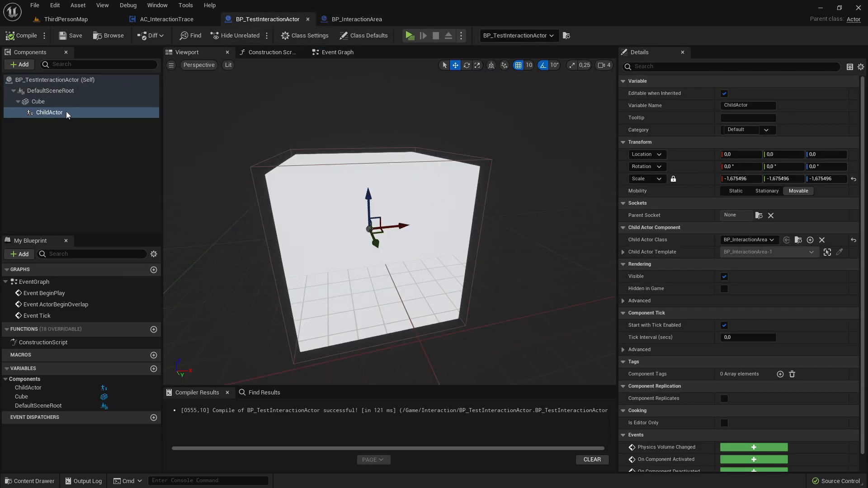
{"action": "left_click", "coordinate": [49, 113]}
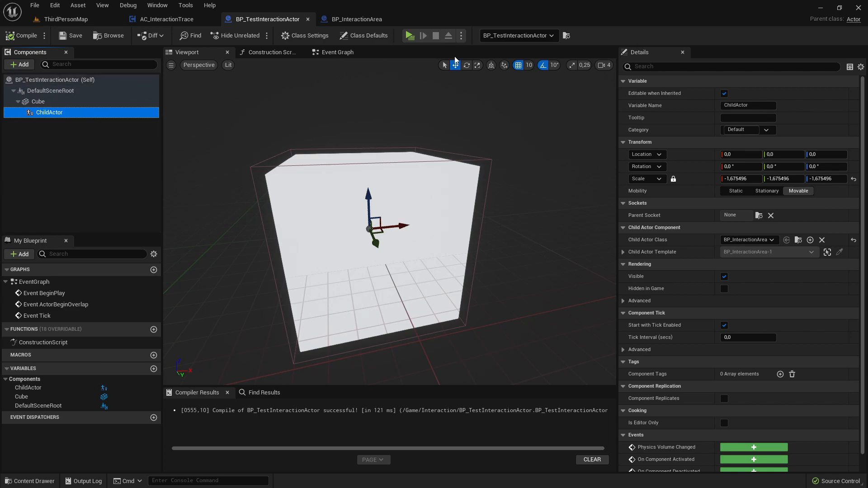
{"action": "mouse_move", "coordinate": [375, 12]}
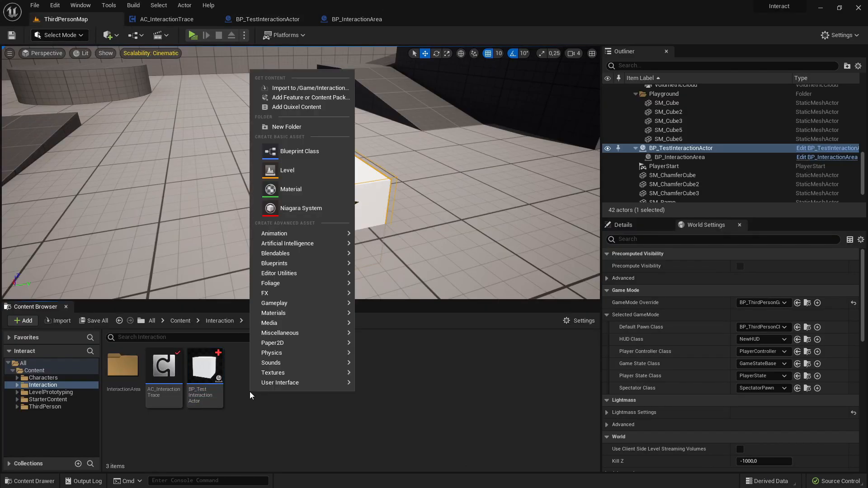
{"action": "mouse_move", "coordinate": [274, 263]}
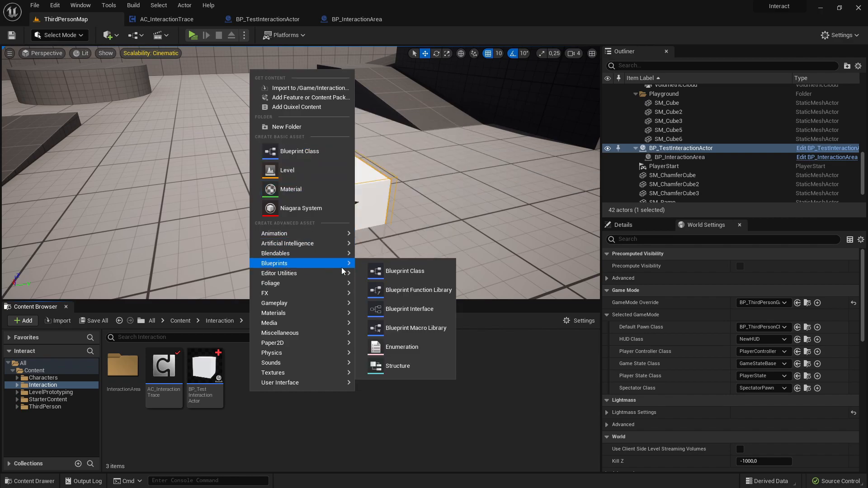
Add a Blueprint Interface asset named BI_Interaction from the Content Browser menu and open it
{"action": "left_click", "coordinate": [410, 308]}
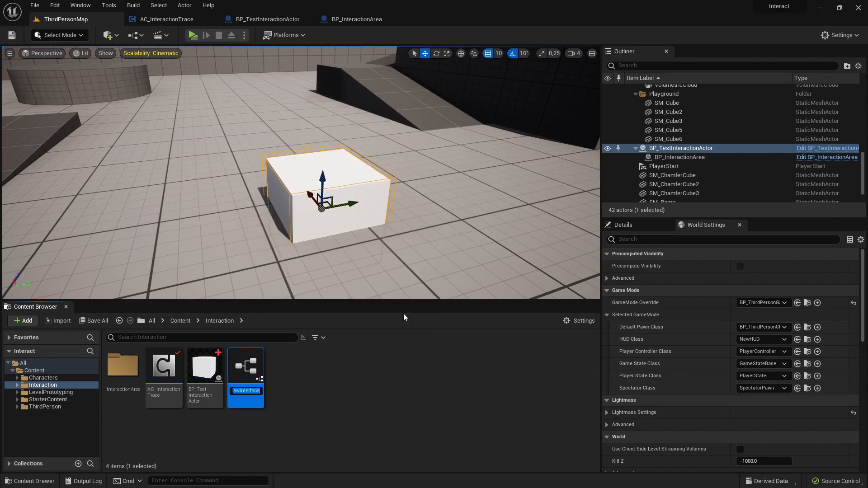
{"action": "type", "text": "BI_"}
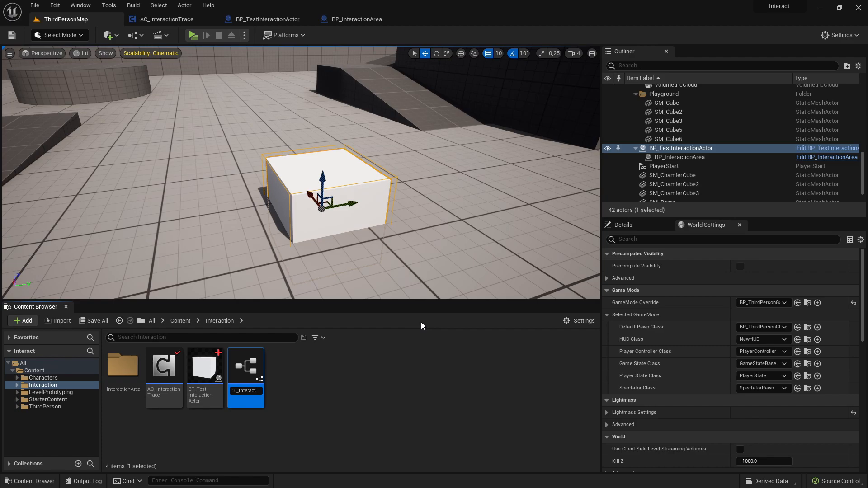
{"action": "double_click", "coordinate": [245, 366]}
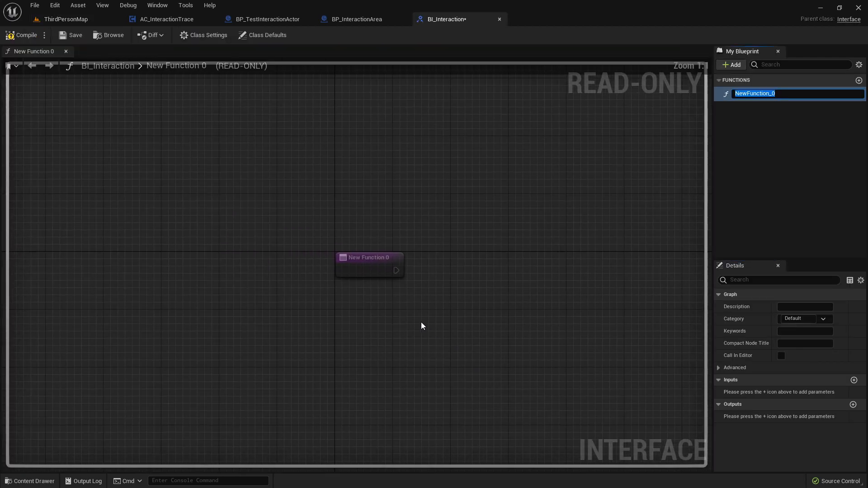
Rename the interface's NewFunction_0 to Interface_ToggleFocus
{"action": "left_click_drag", "start_coordinate": [369, 257], "coordinate": [391, 270]}
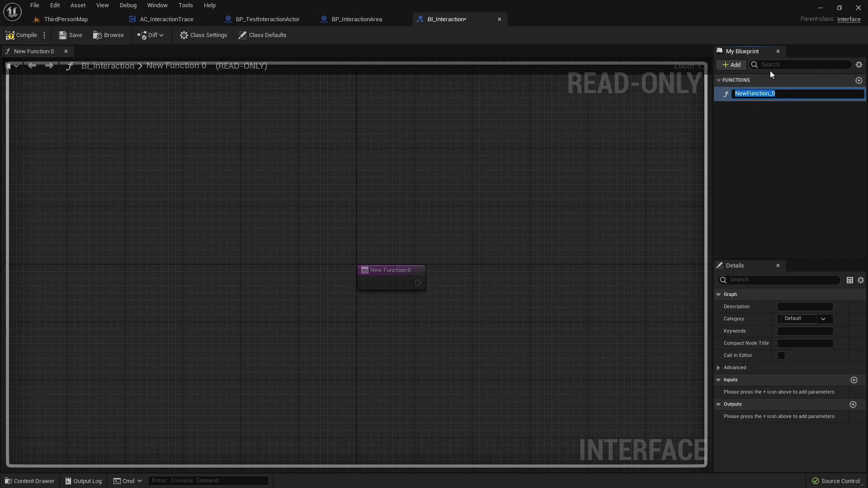
{"action": "mouse_move", "coordinate": [752, 137]}
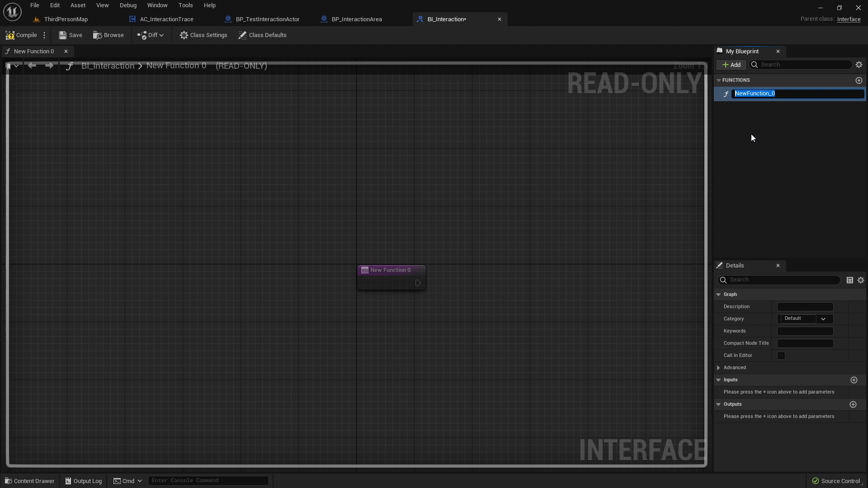
{"action": "type", "text": "Int"}
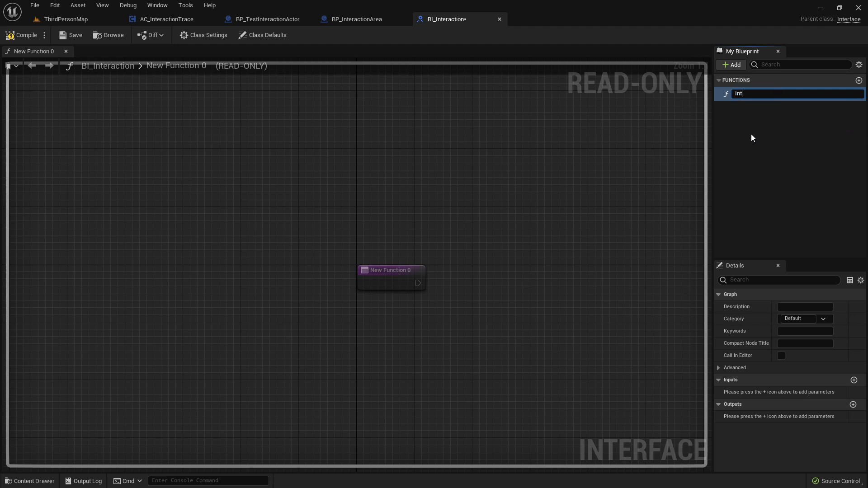
{"action": "type", "text": "Interface_ToggleFocus"}
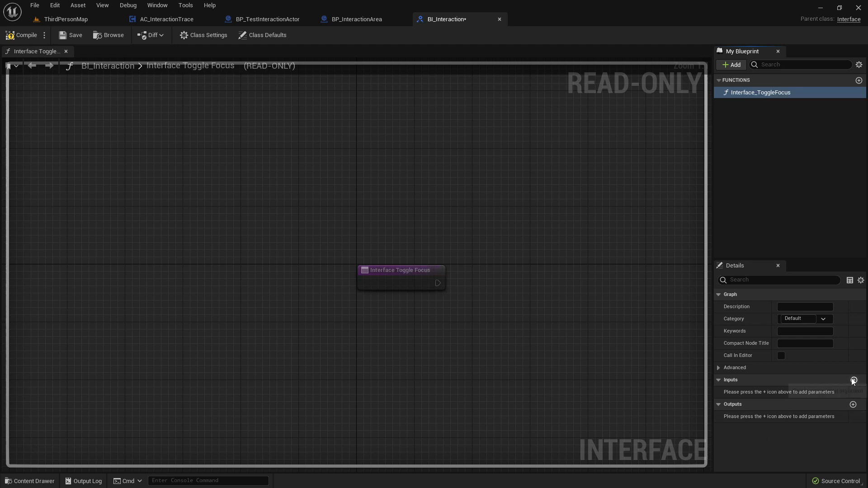
Add a Boolean input named Focus to Interface_ToggleFocus and compile
{"action": "left_click", "coordinate": [853, 381]}
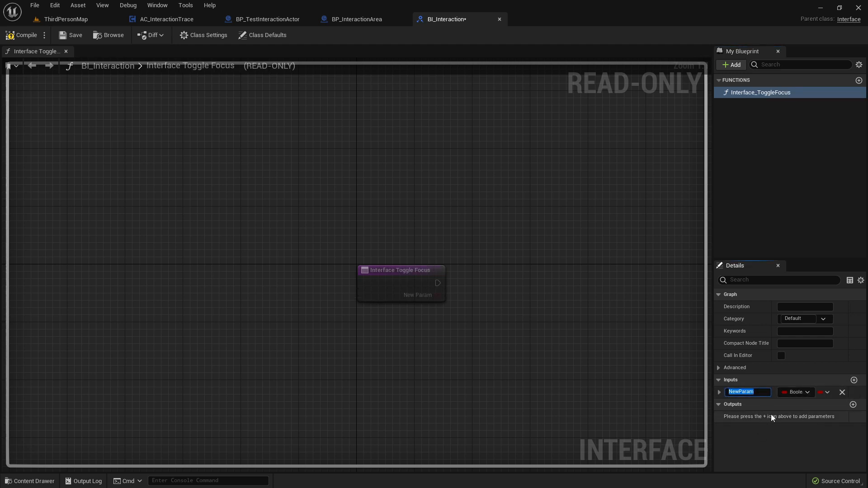
{"action": "type", "text": "Focus"}
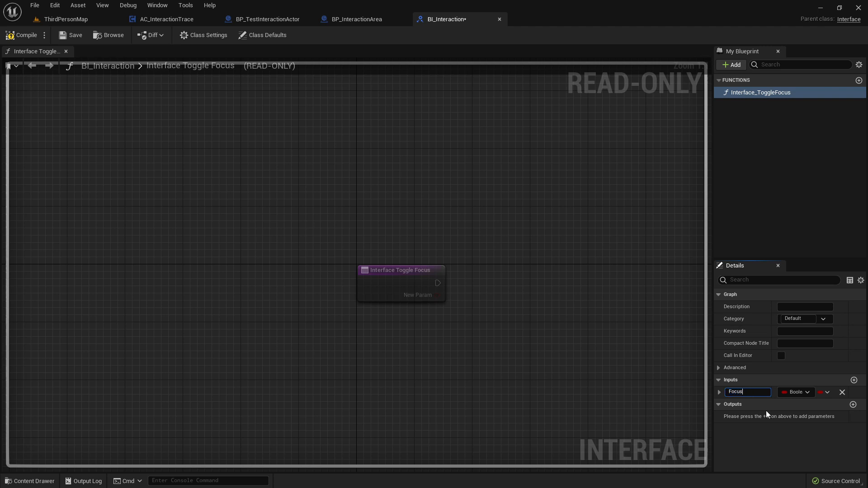
{"action": "type", "text": "Focus"}
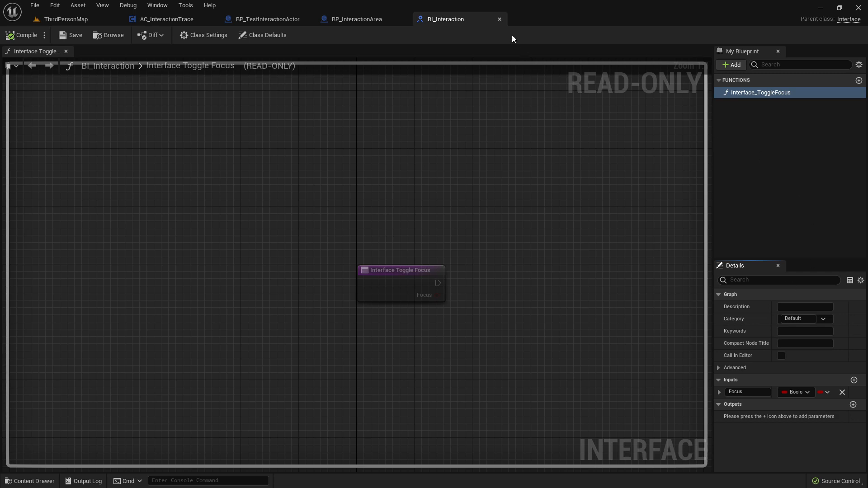
{"action": "left_click", "coordinate": [354, 19]}
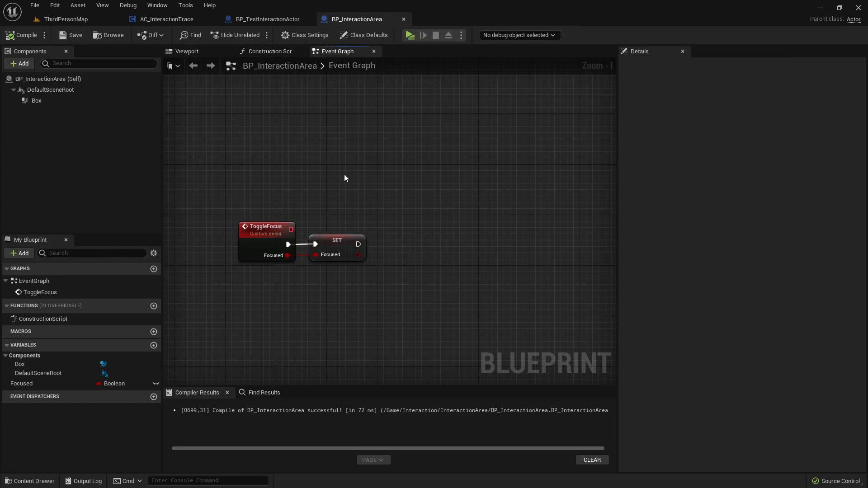
{"action": "mouse_move", "coordinate": [287, 192]}
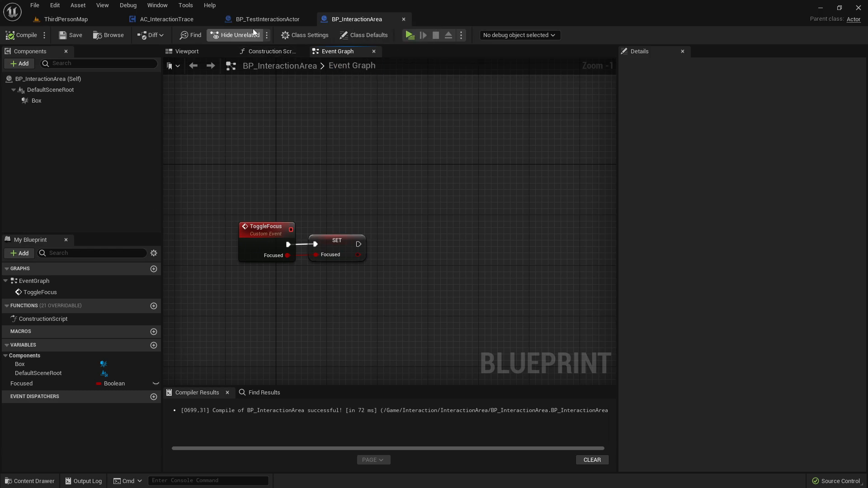
Add BI_Interaction to BP_TestInteractionActor's Implemented Interfaces in Class Settings
{"action": "left_click", "coordinate": [267, 19]}
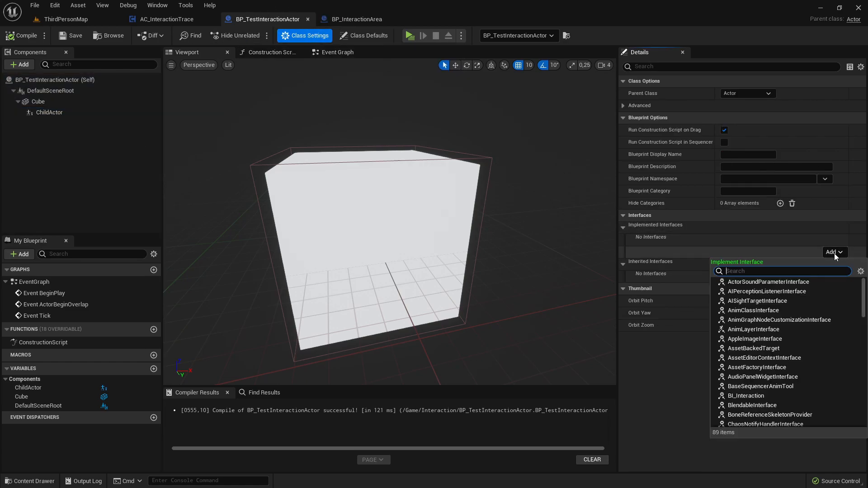
{"action": "type", "text": "vI:"}
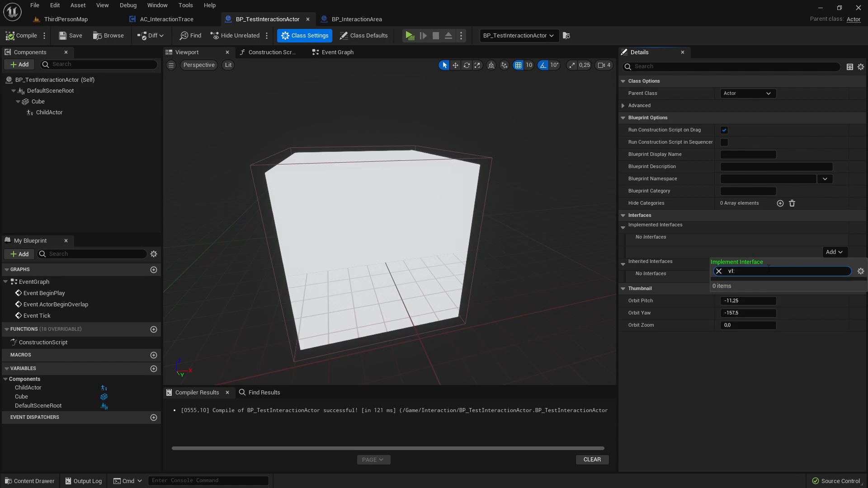
{"action": "type", "text": "_i"}
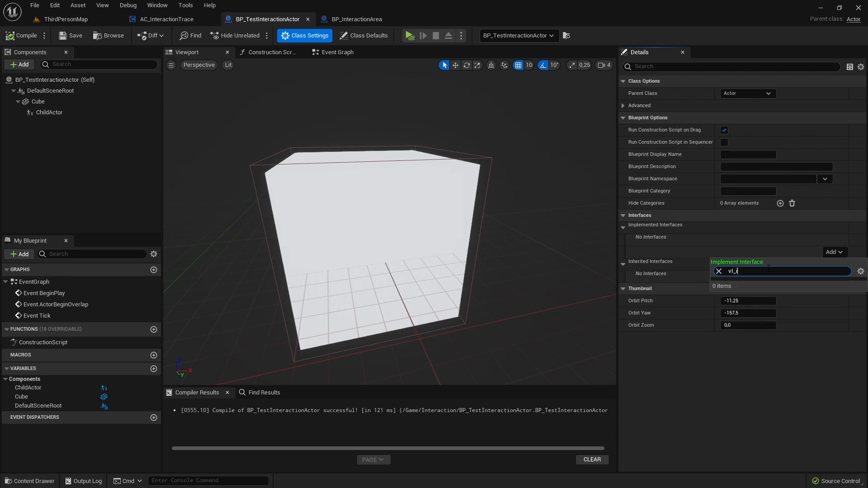
{"action": "type", "text": "bi_in"}
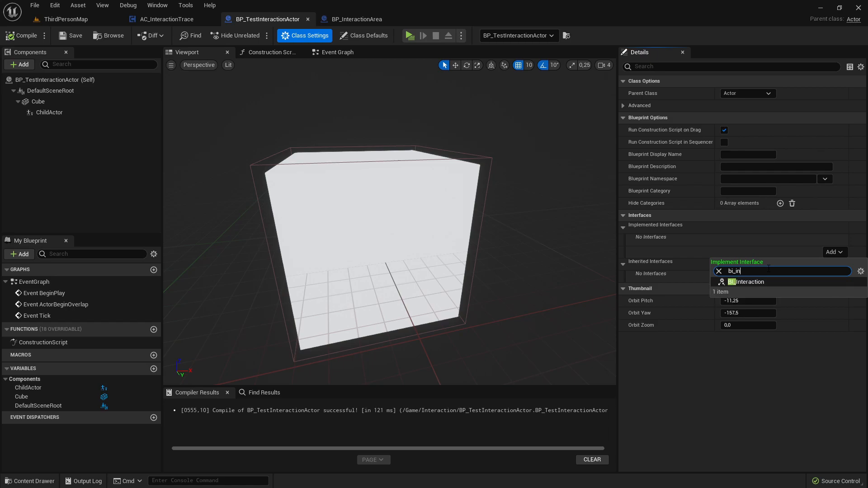
{"action": "left_click", "coordinate": [750, 282]}
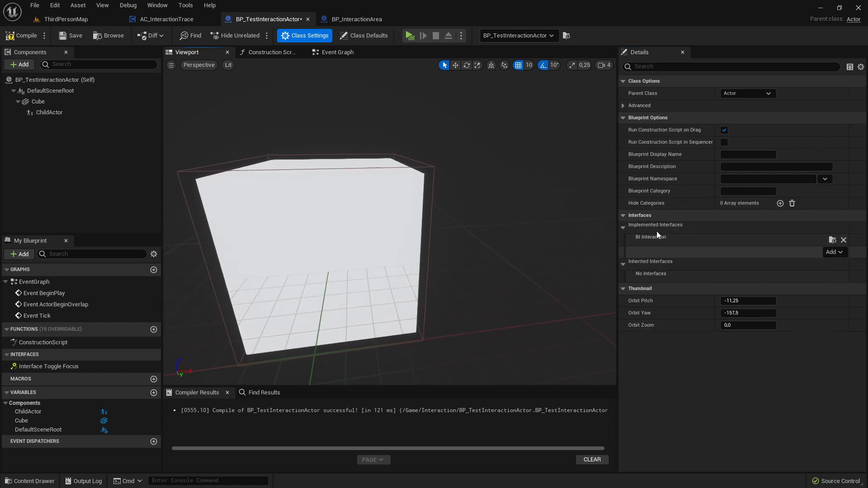
{"action": "left_click", "coordinate": [336, 52]}
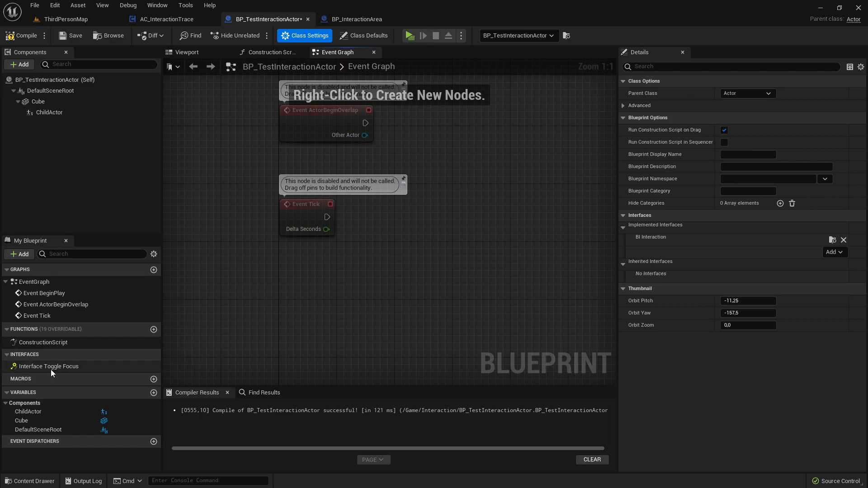
Implement Event Interface Toggle Focus, wire Focus into a Print String, and compile
{"action": "left_click", "coordinate": [48, 365]}
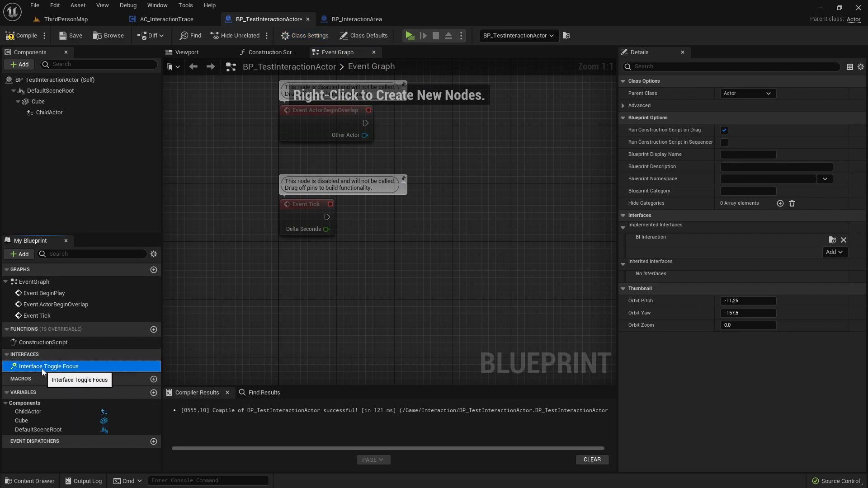
{"action": "right_click", "coordinate": [49, 365]}
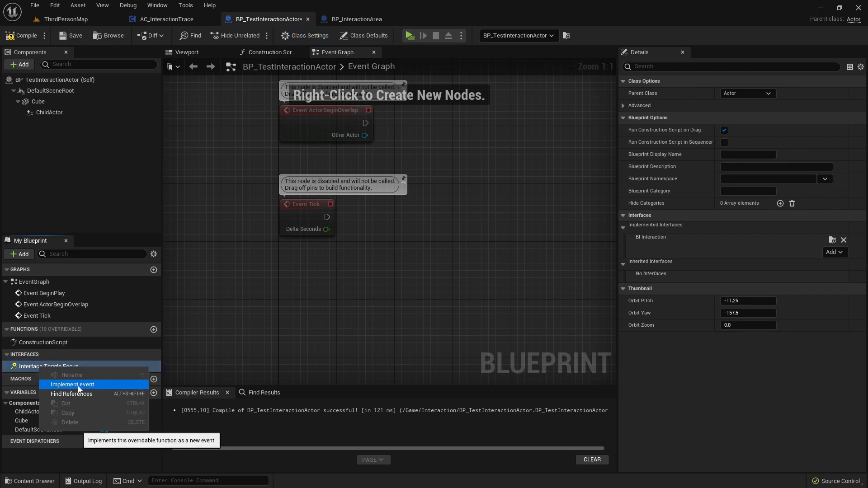
{"action": "left_click", "coordinate": [72, 384]}
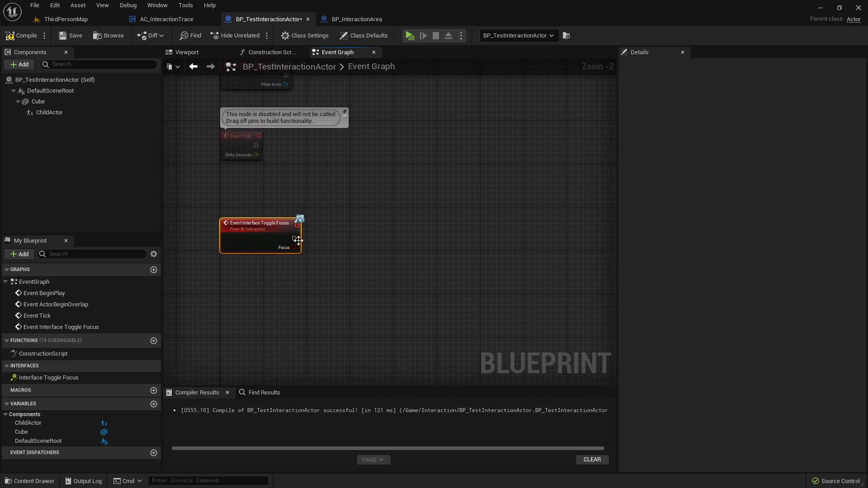
{"action": "left_click_drag", "start_coordinate": [287, 236], "coordinate": [360, 238]}
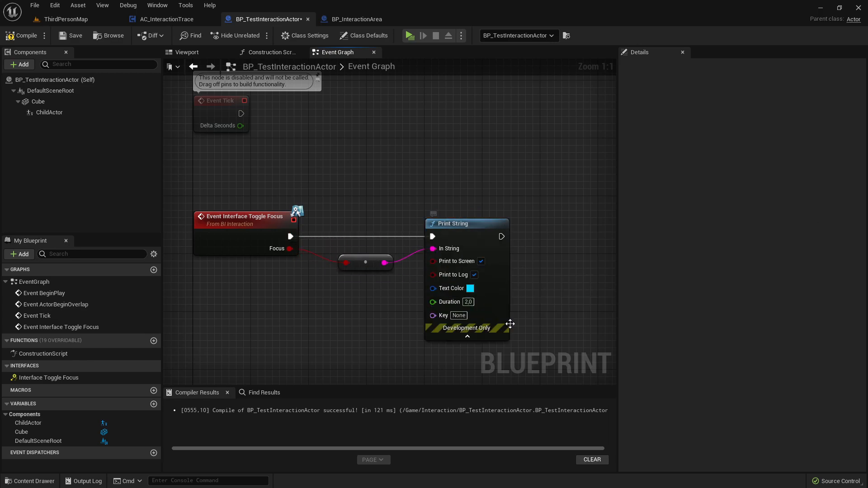
{"action": "left_click", "coordinate": [470, 288]}
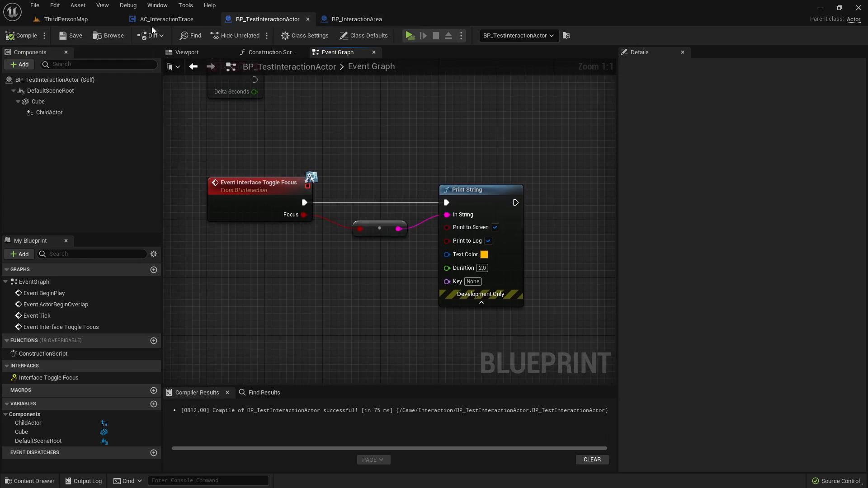
{"action": "mouse_move", "coordinate": [358, 19]}
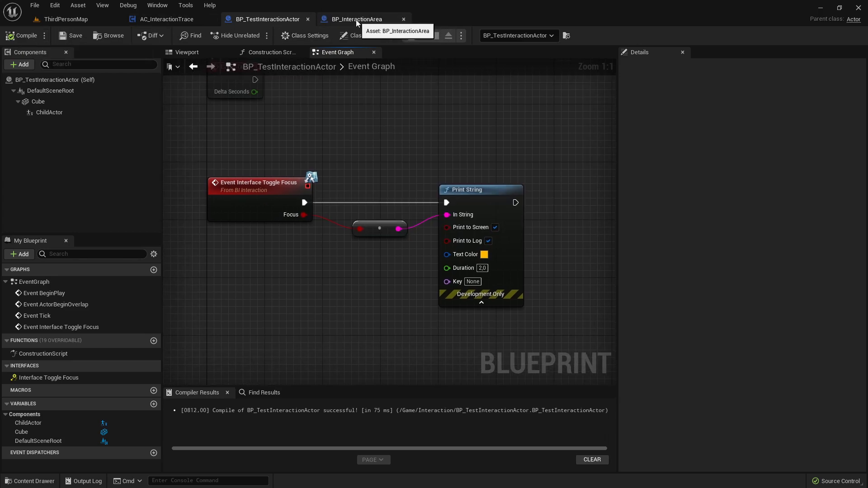
Add a Get Parent Actor node to BP_InteractionArea's ToggleFocus graph
{"action": "left_click", "coordinate": [355, 19]}
{"action": "type", "text": "g"}
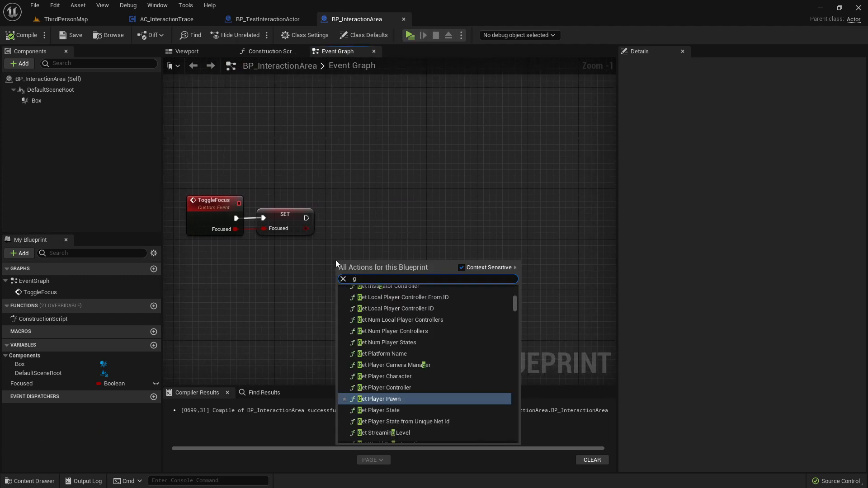
{"action": "type", "text": "et parent a"}
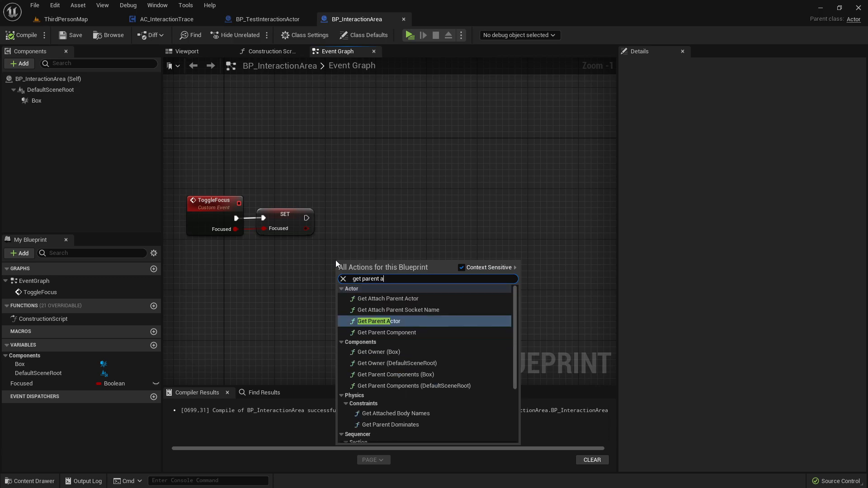
{"action": "left_click", "coordinate": [379, 321]}
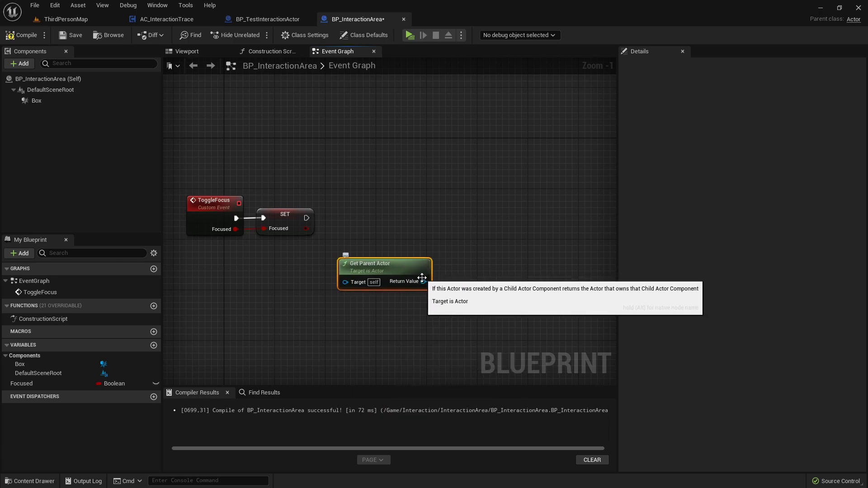
{"action": "left_click_drag", "start_coordinate": [423, 281], "coordinate": [457, 258]}
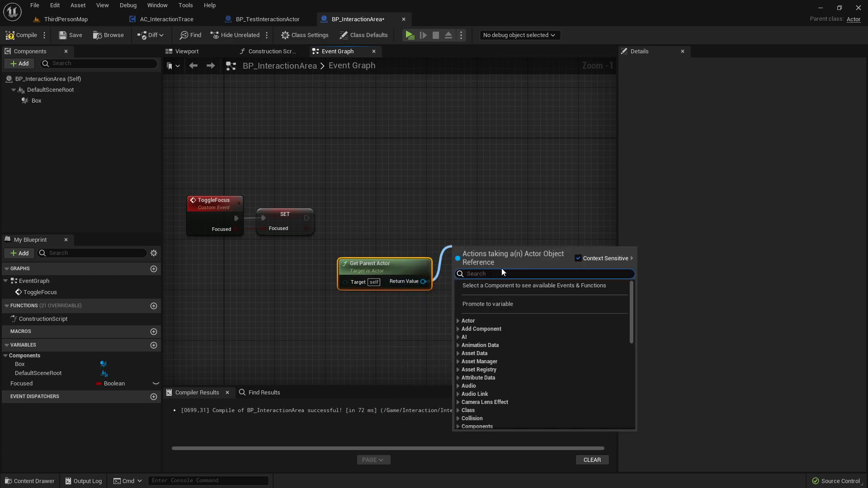
{"action": "left_click", "coordinate": [267, 19]}
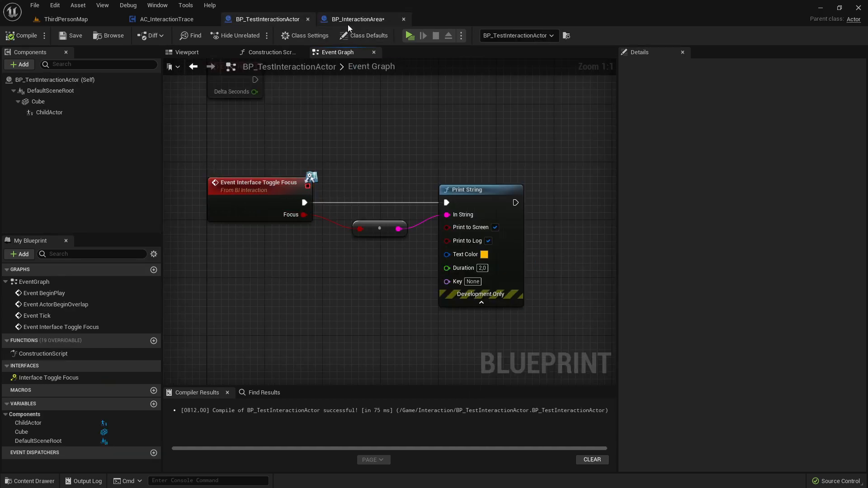
{"action": "left_click", "coordinate": [354, 19]}
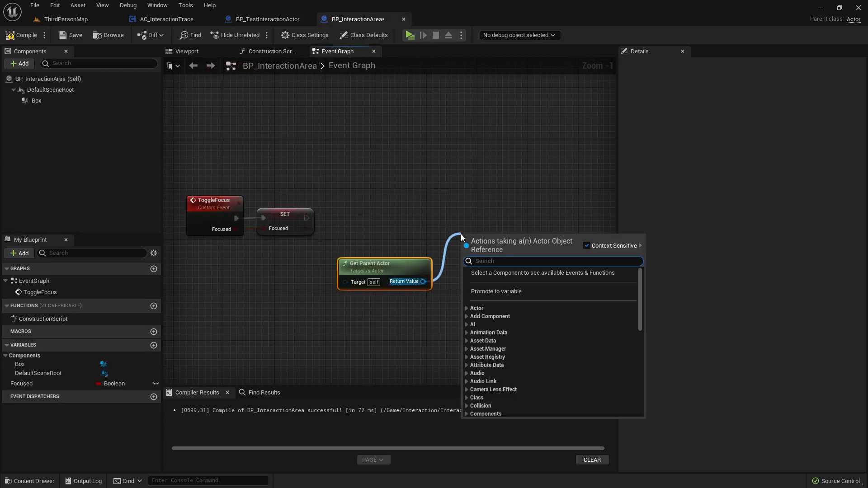
Call the Interface Toggle Focus message on the parent actor, passing Focused
{"action": "type", "text": "interfacein"}
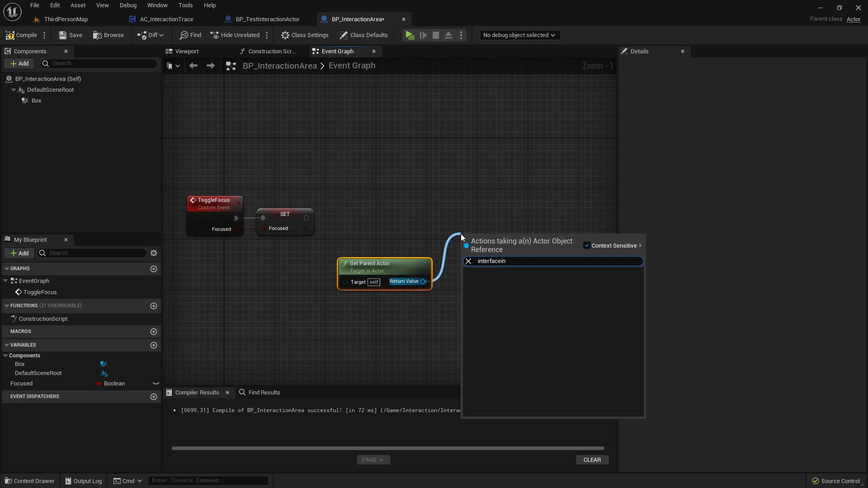
{"action": "left_click", "coordinate": [490, 261]}
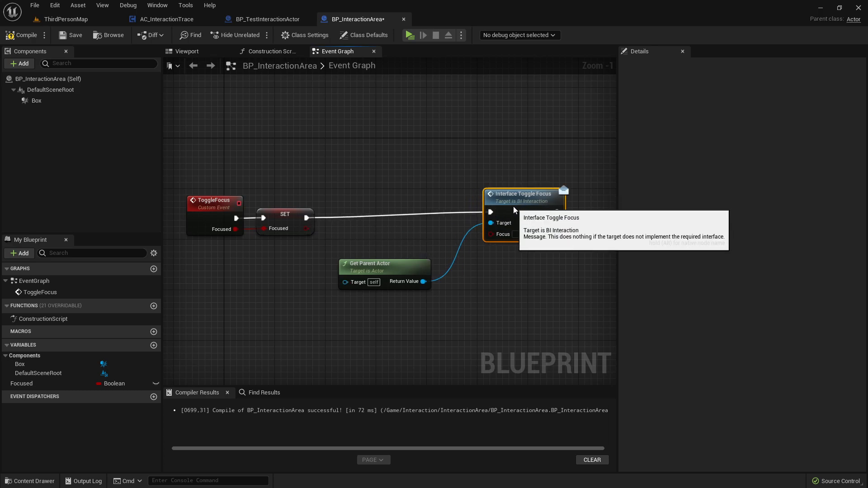
{"action": "left_click_drag", "start_coordinate": [424, 282], "coordinate": [432, 255]}
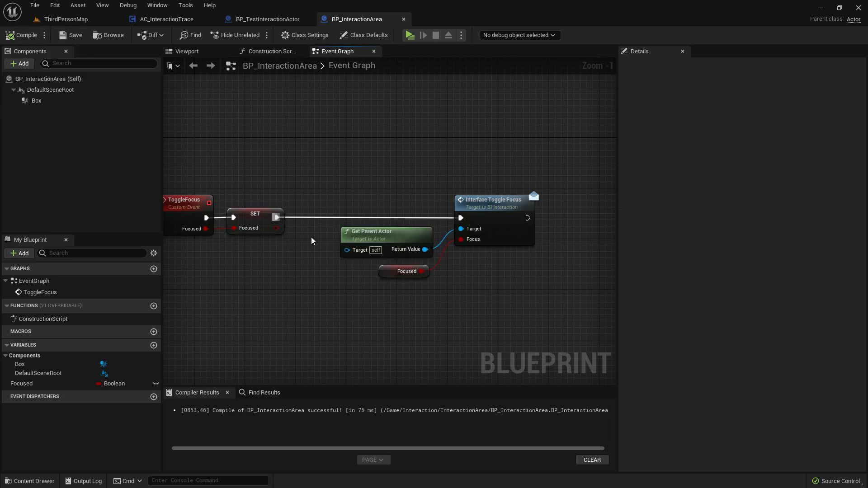
{"action": "left_click", "coordinate": [386, 231]}
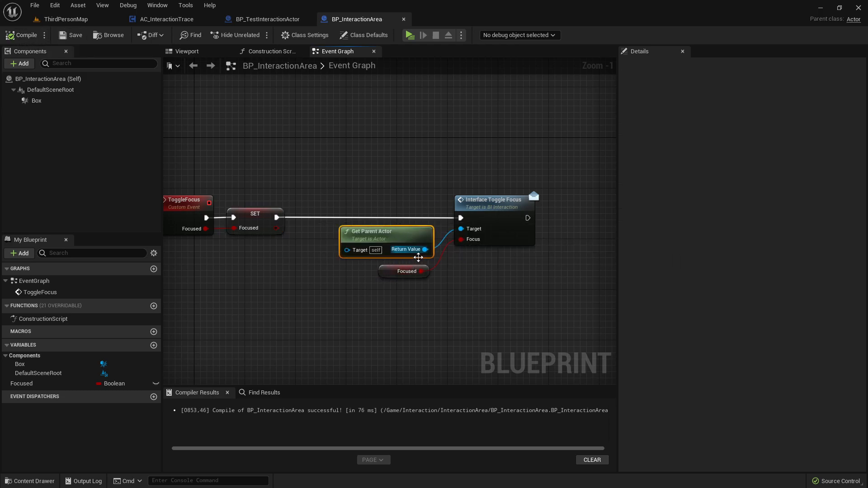
{"action": "mouse_move", "coordinate": [482, 229]}
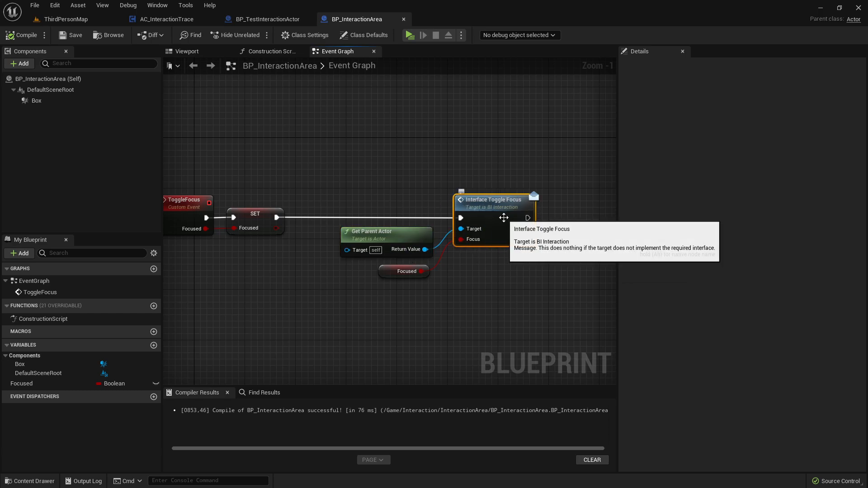
{"action": "left_click", "coordinate": [267, 19]}
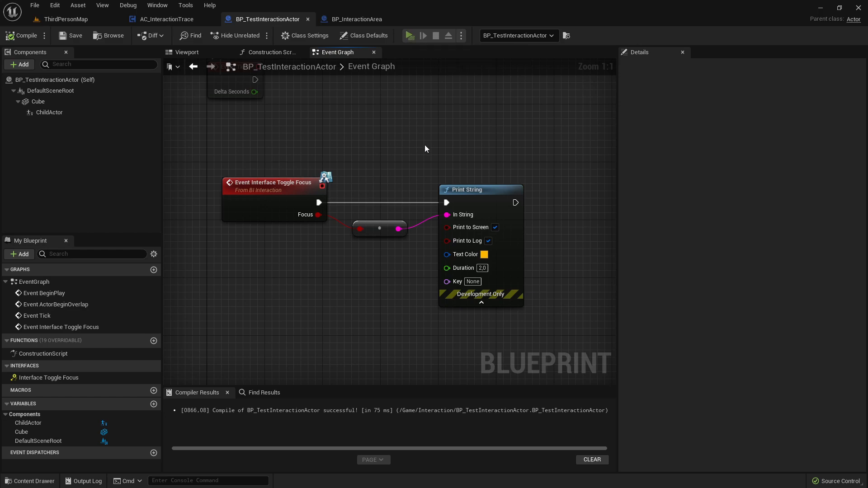
Compile the test actor, then play and stop ThirdPersonMap with two test actors
{"action": "left_click", "coordinate": [408, 35]}
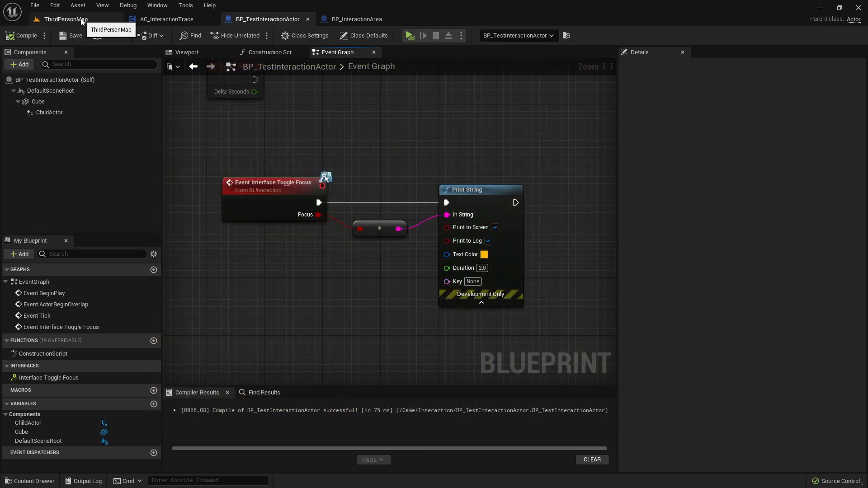
{"action": "left_click", "coordinate": [65, 18]}
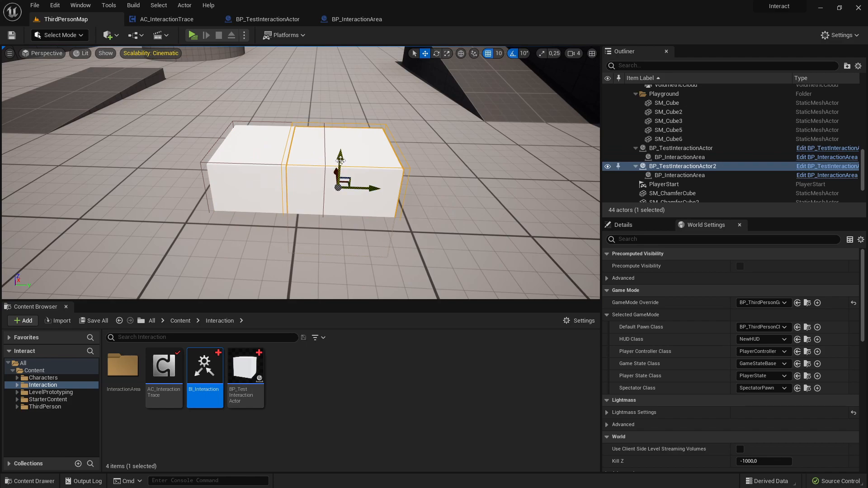
{"action": "mouse_move", "coordinate": [193, 35]}
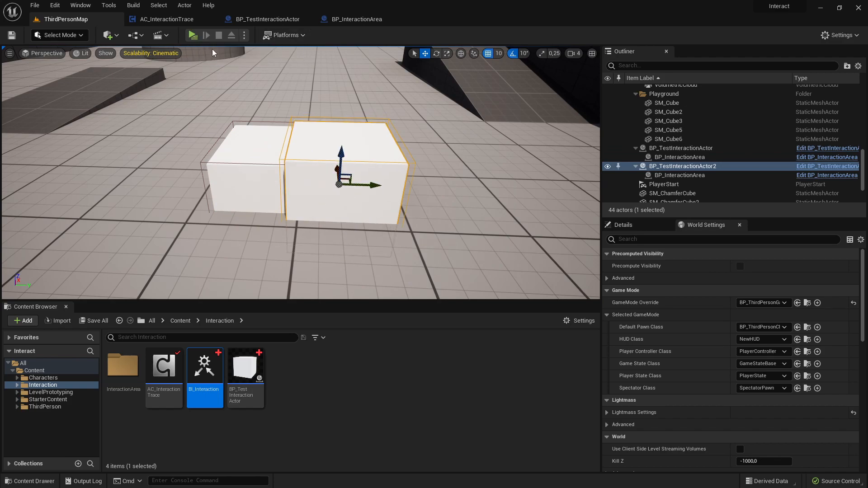
{"action": "left_click", "coordinate": [192, 35]}
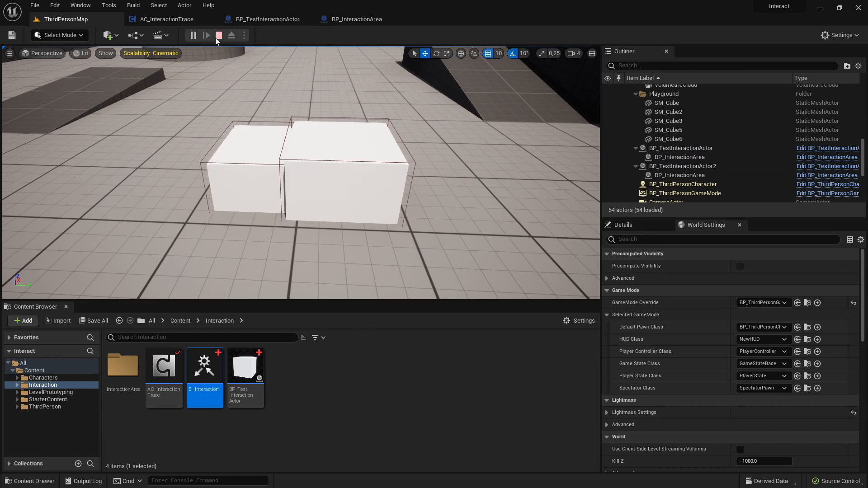
{"action": "left_click", "coordinate": [203, 35]}
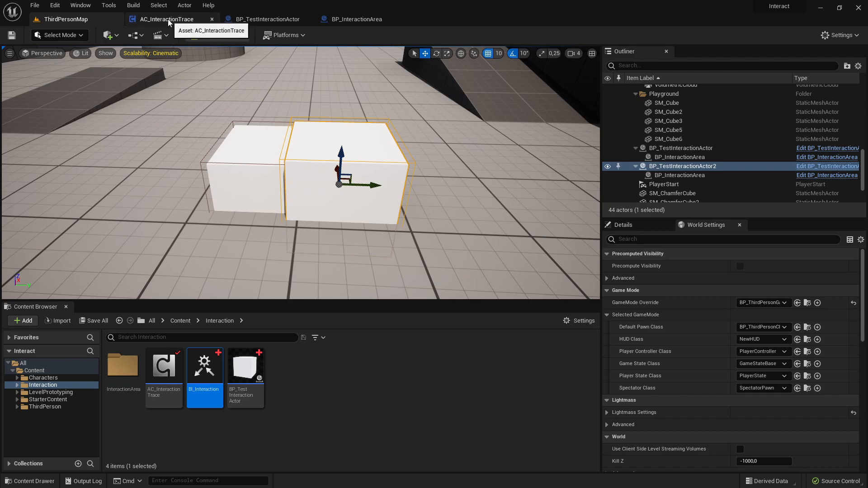
{"action": "left_click", "coordinate": [167, 19]}
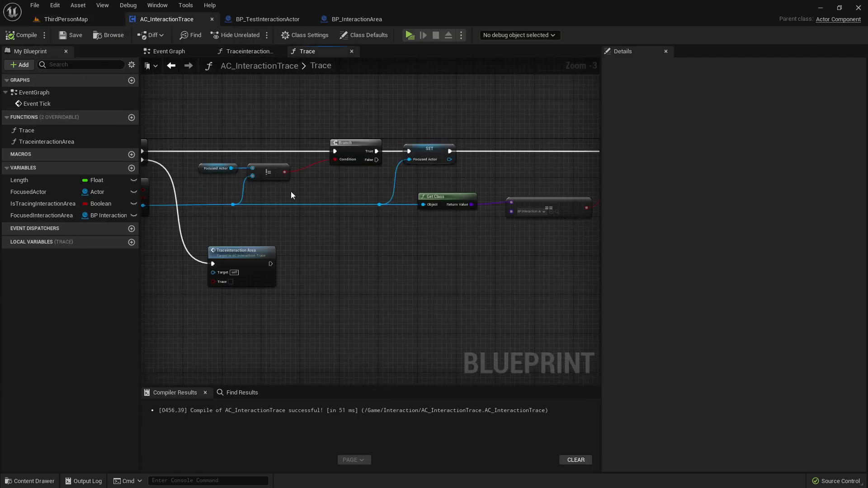